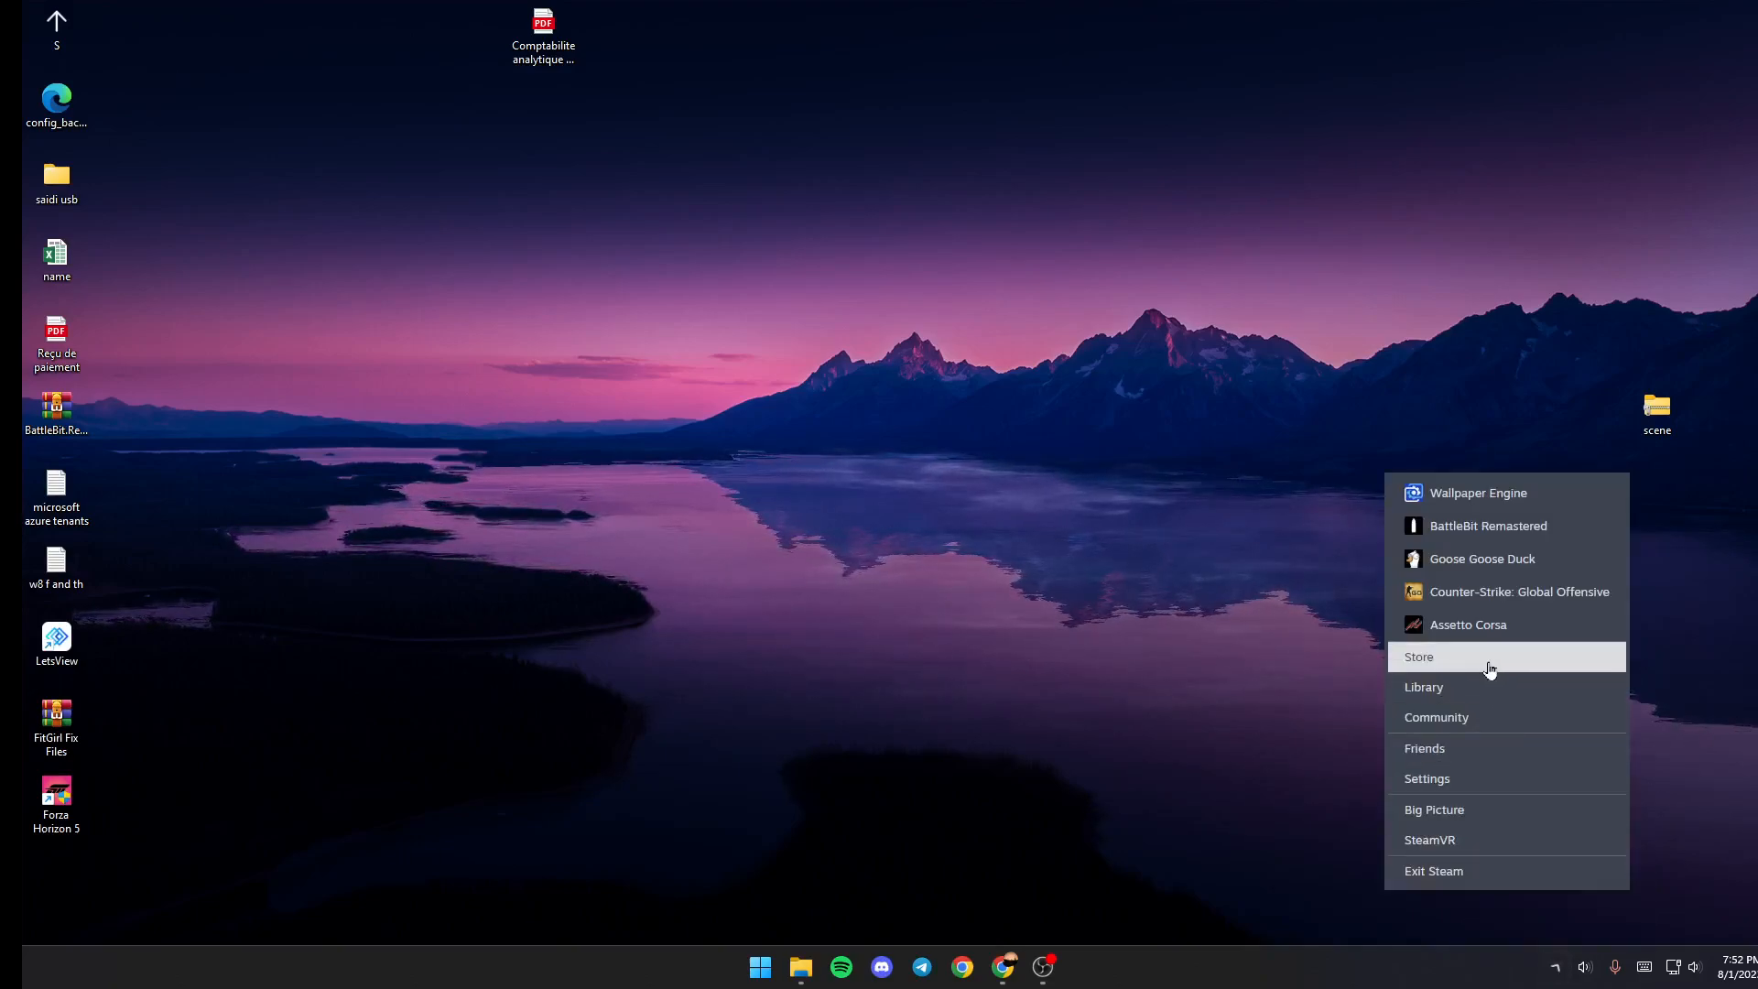
{"action": "mouse_move", "coordinate": [1471, 696]}
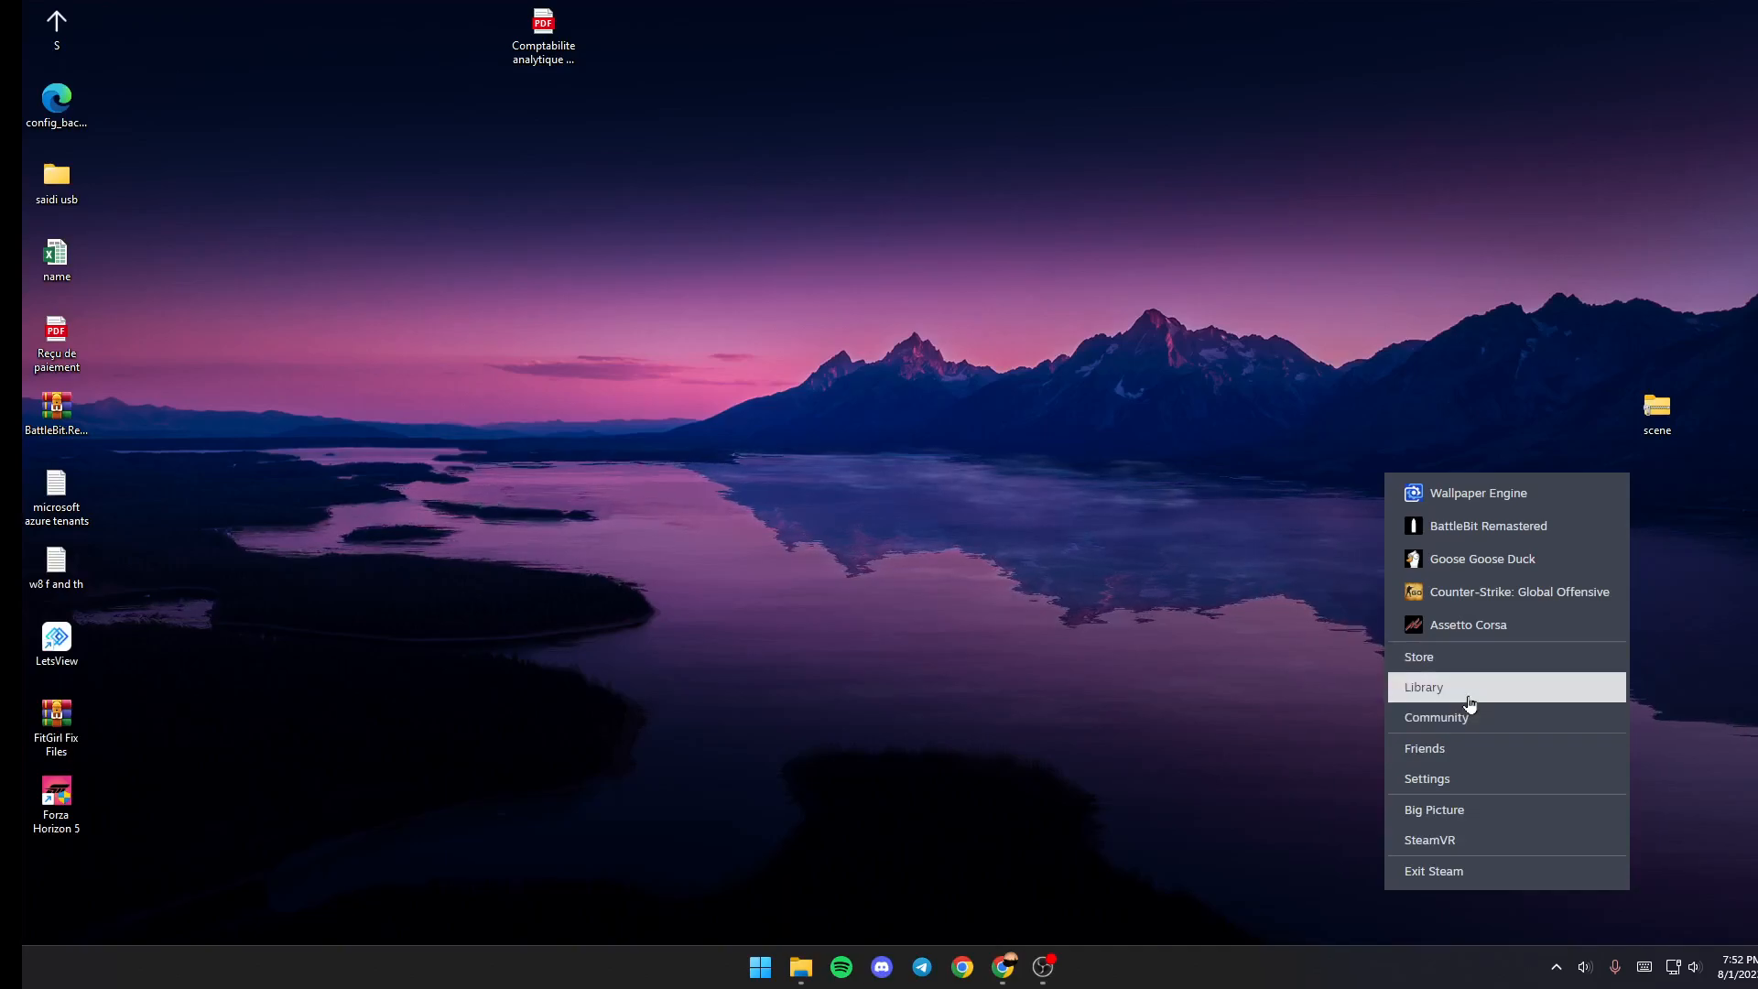
- Visit Wallpaper Engine's page in the Steam library, then close Steam
{"action": "left_click", "coordinate": [1425, 686]}
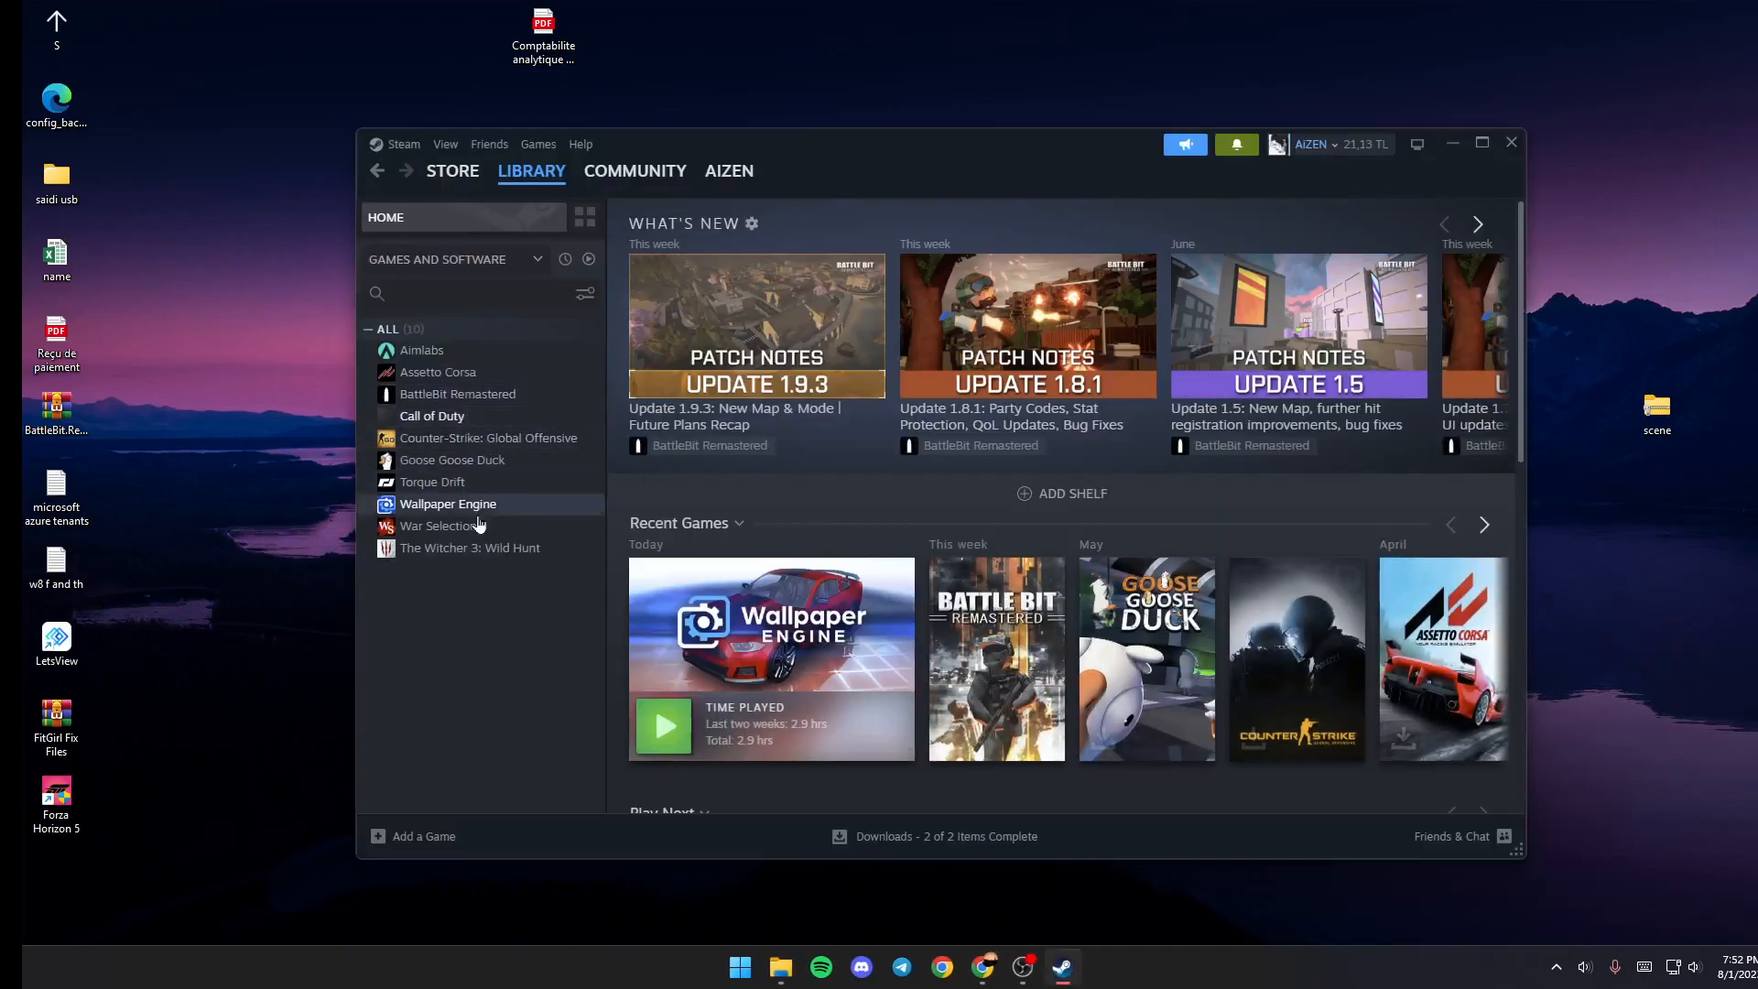
{"action": "left_click", "coordinate": [446, 504]}
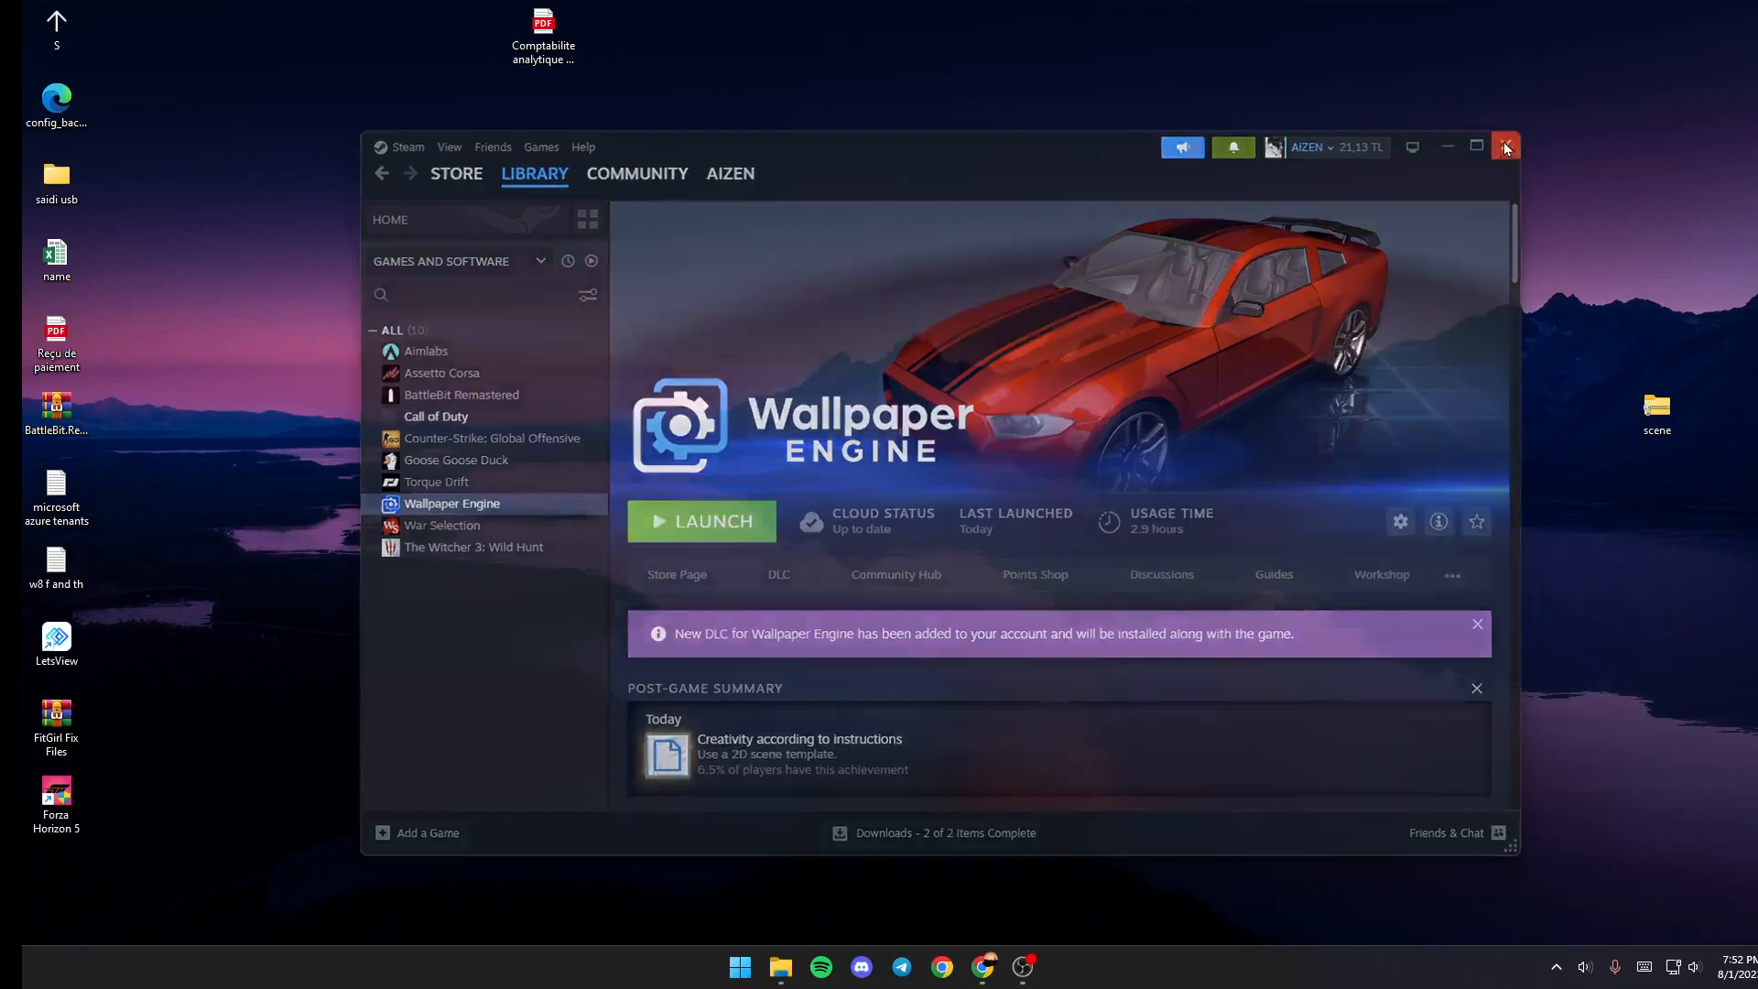
{"action": "left_click", "coordinate": [1507, 147]}
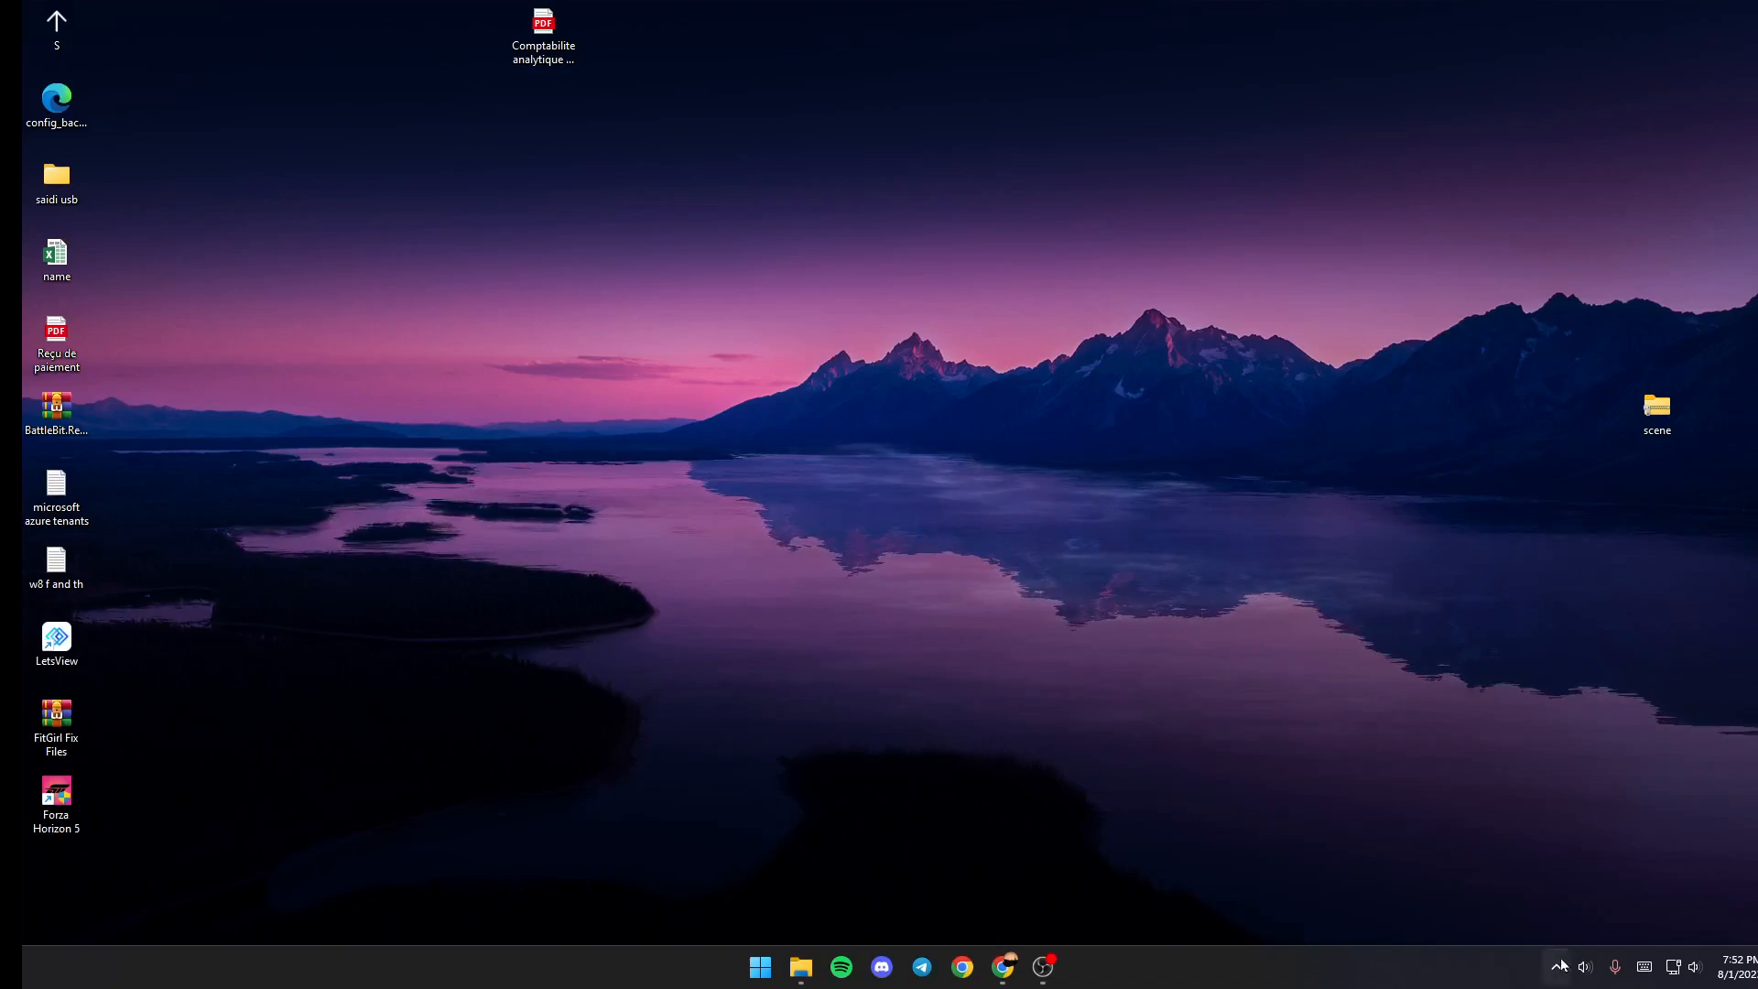
- Bring up Wallpaper Engine's main window from the hidden tray icons
{"action": "left_click", "coordinate": [1556, 965]}
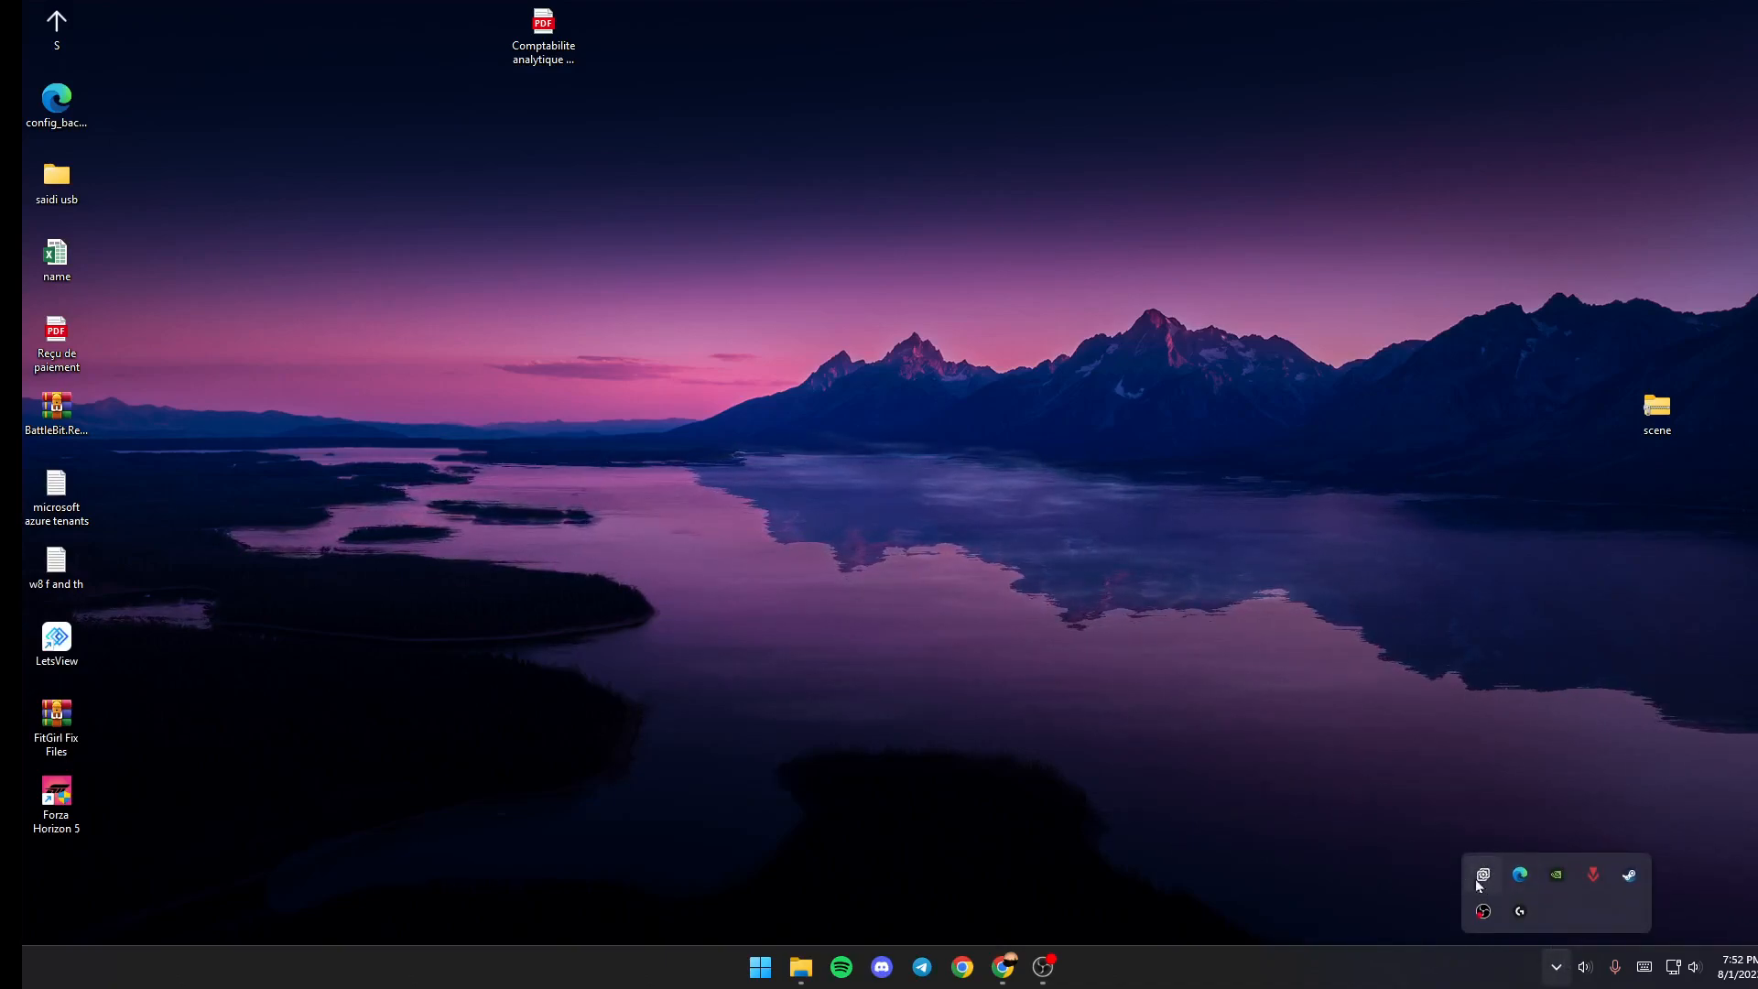
{"action": "mouse_move", "coordinate": [1482, 875]}
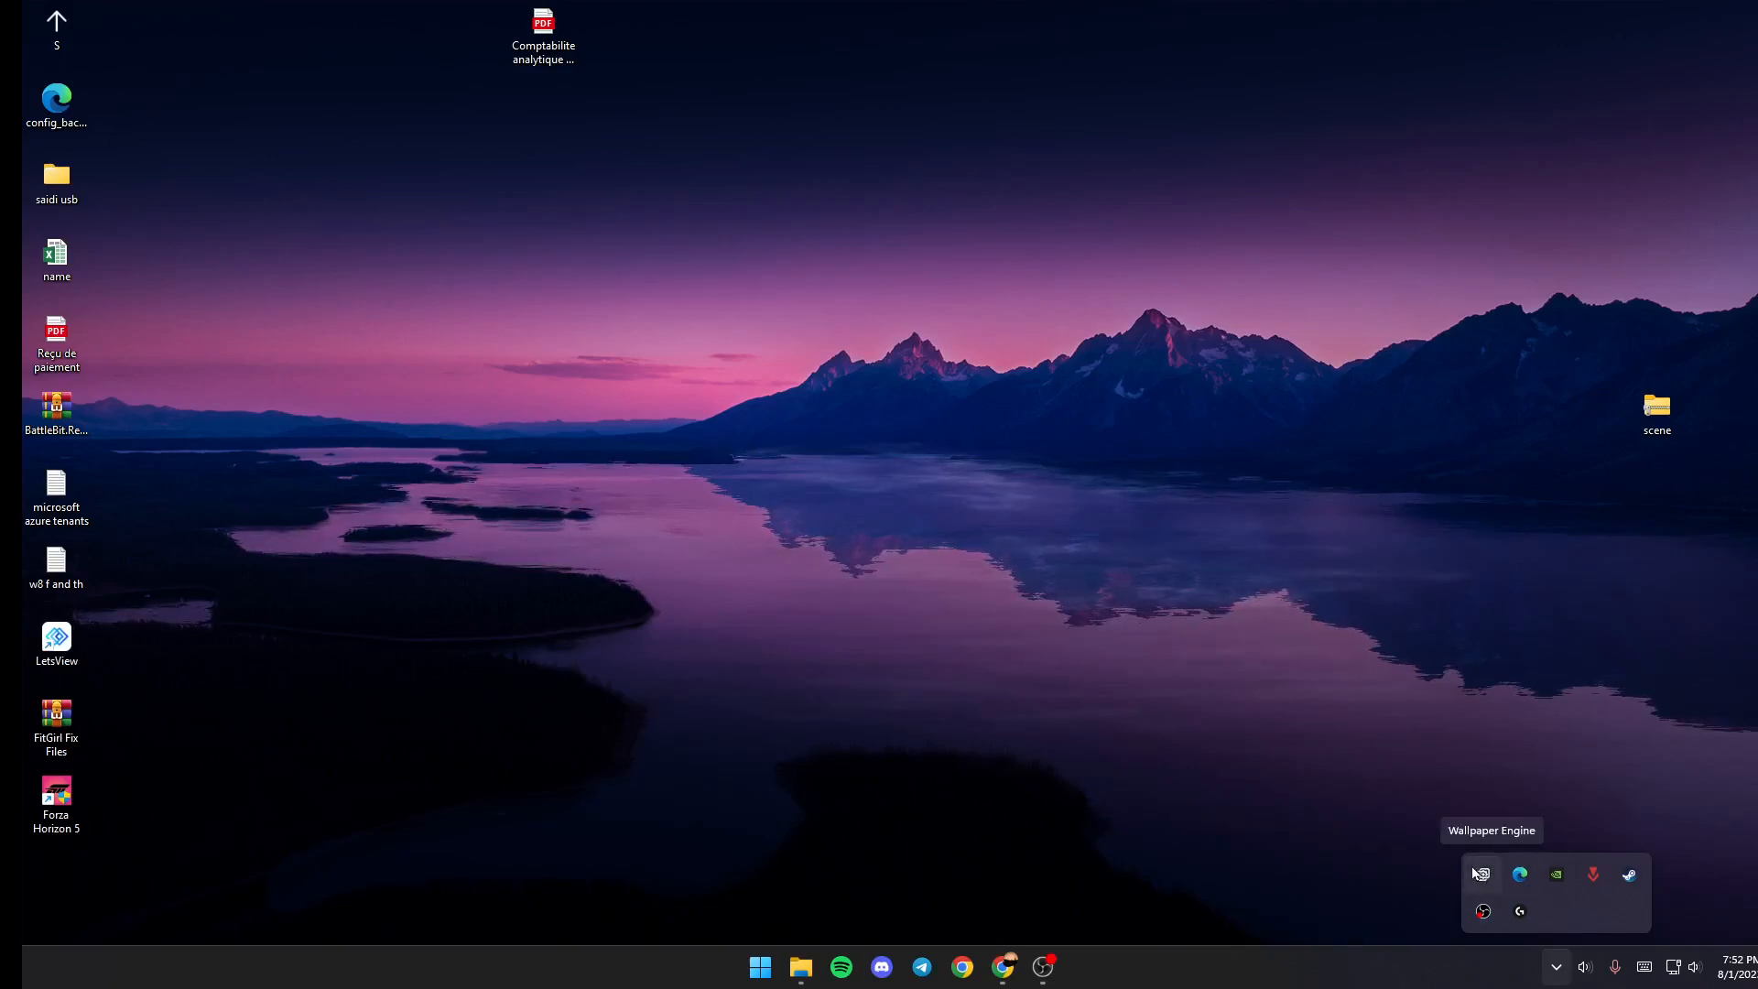
{"action": "left_click", "coordinate": [1479, 876]}
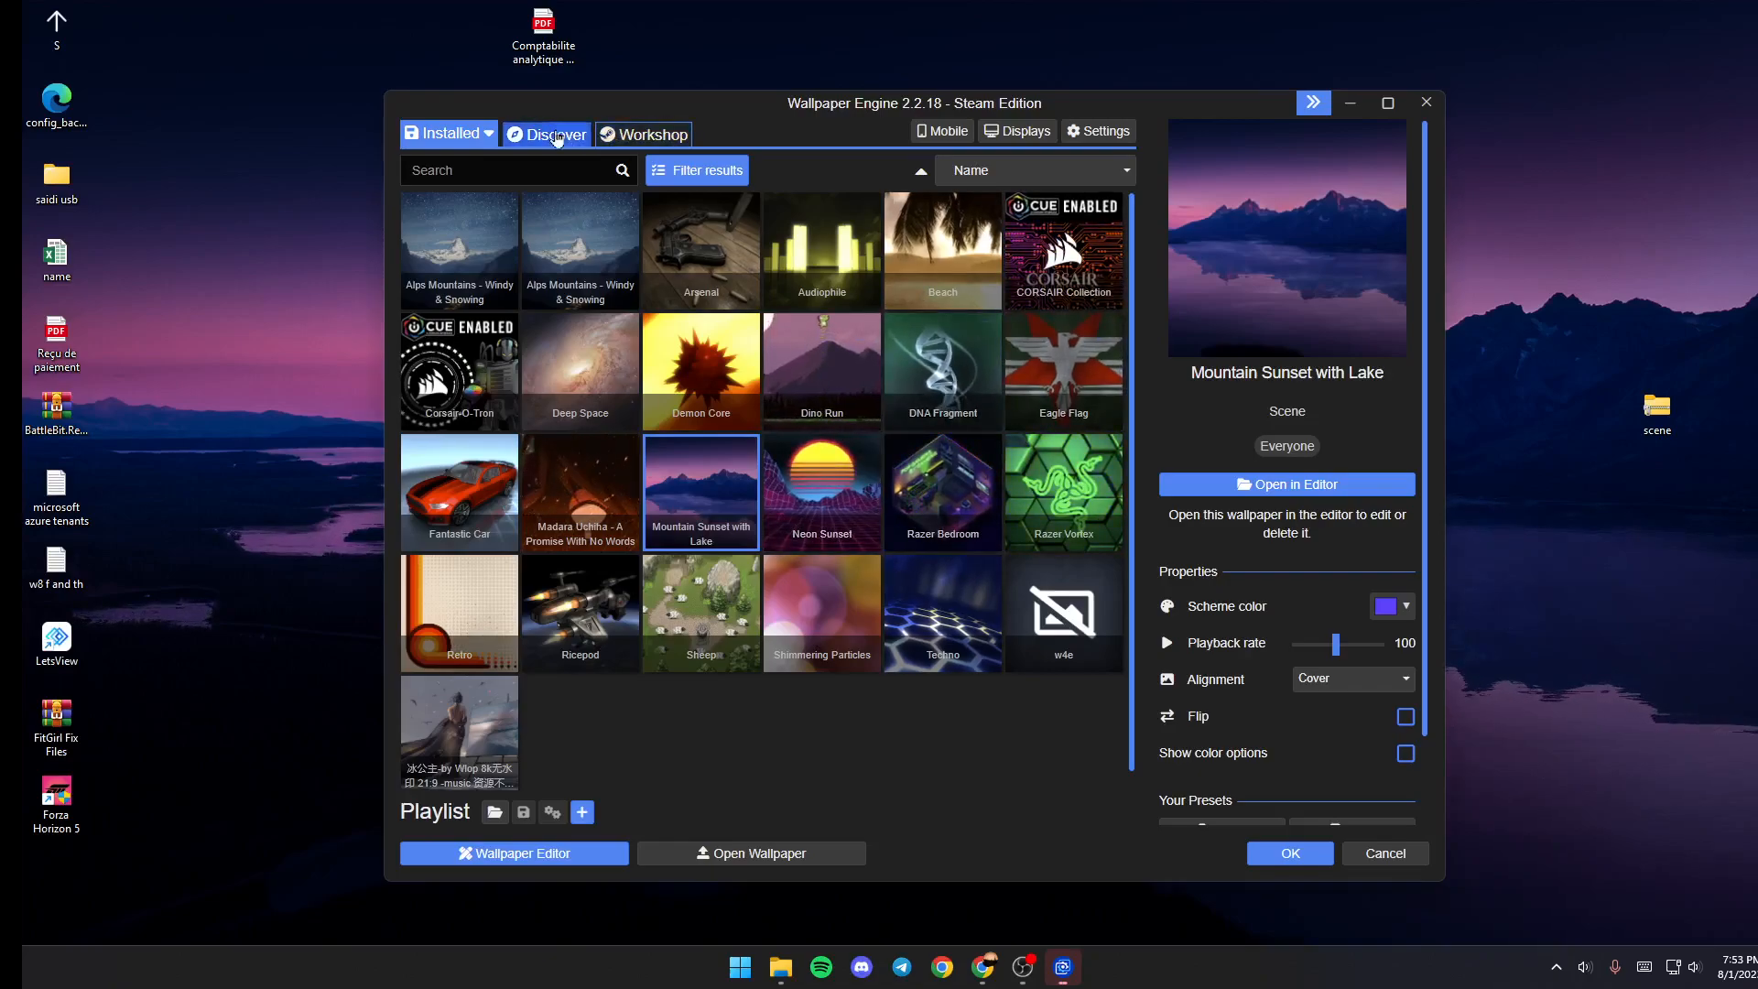
- Browse the Discover feed, then switch to the Workshop's top-rated catalogue
{"action": "left_click", "coordinate": [551, 134]}
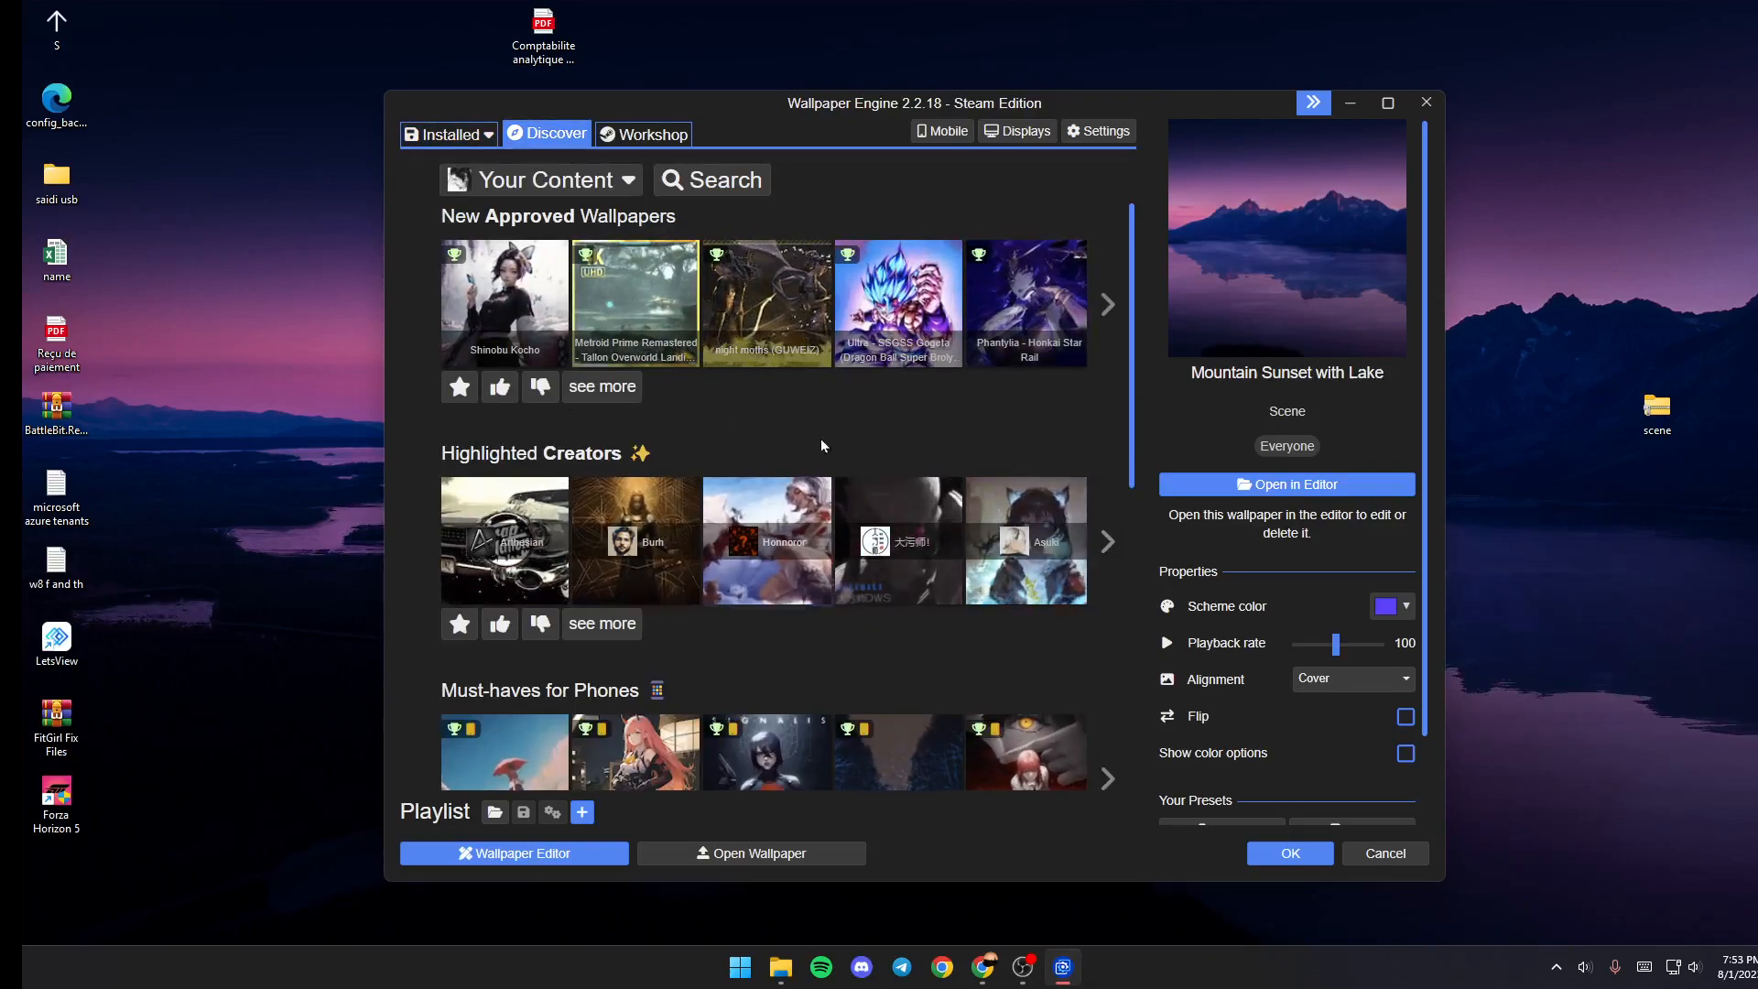
{"action": "scroll", "scroll_direction": "down", "scroll_amount": 3}
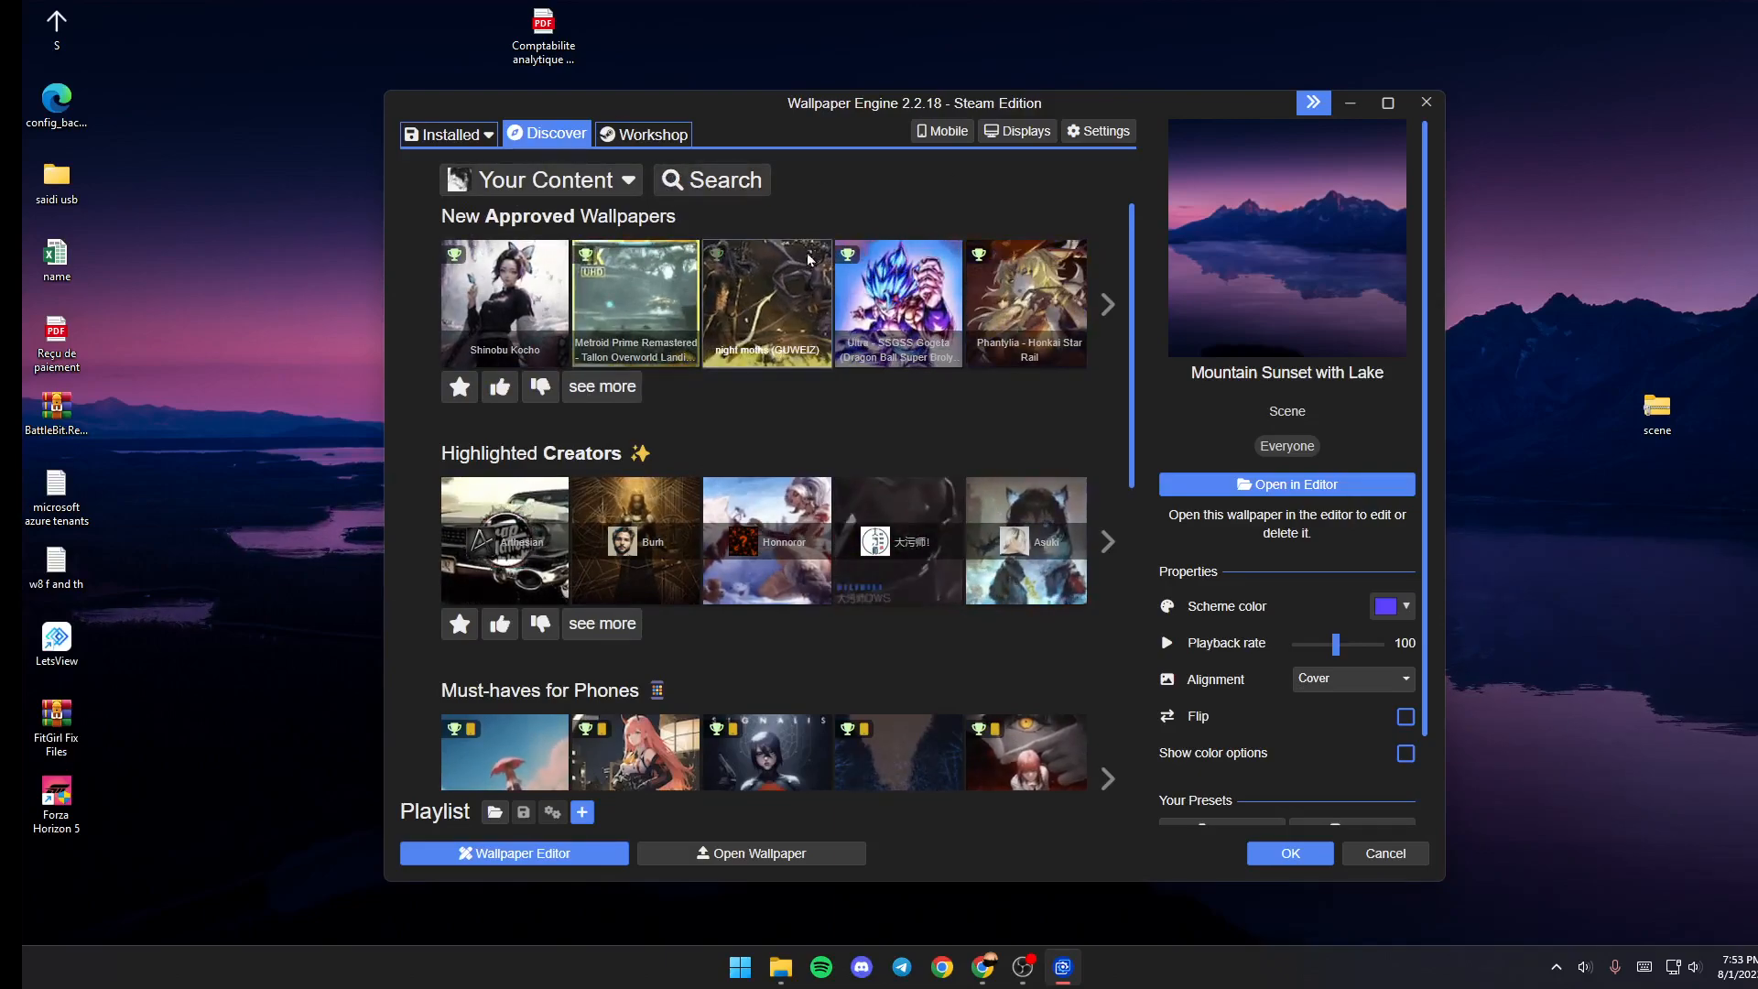
{"action": "left_click", "coordinate": [897, 303]}
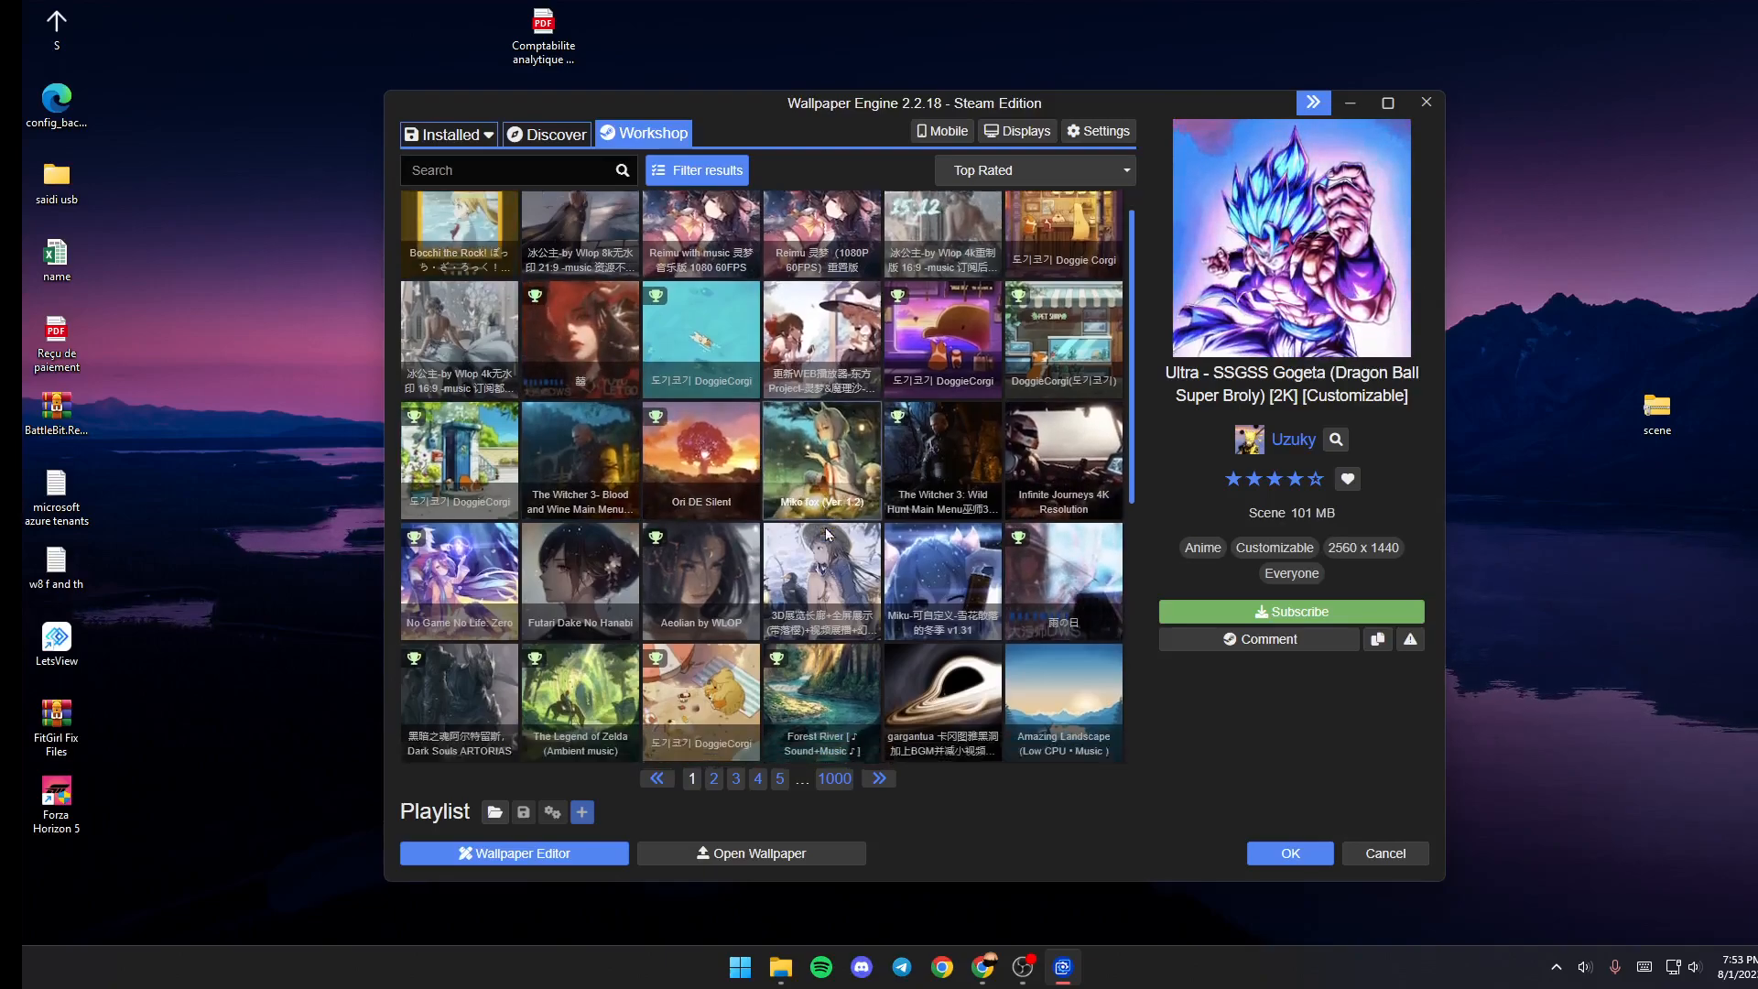
- Search the Workshop for 'anime'
{"action": "scroll", "scroll_direction": "down", "scroll_amount": 3}
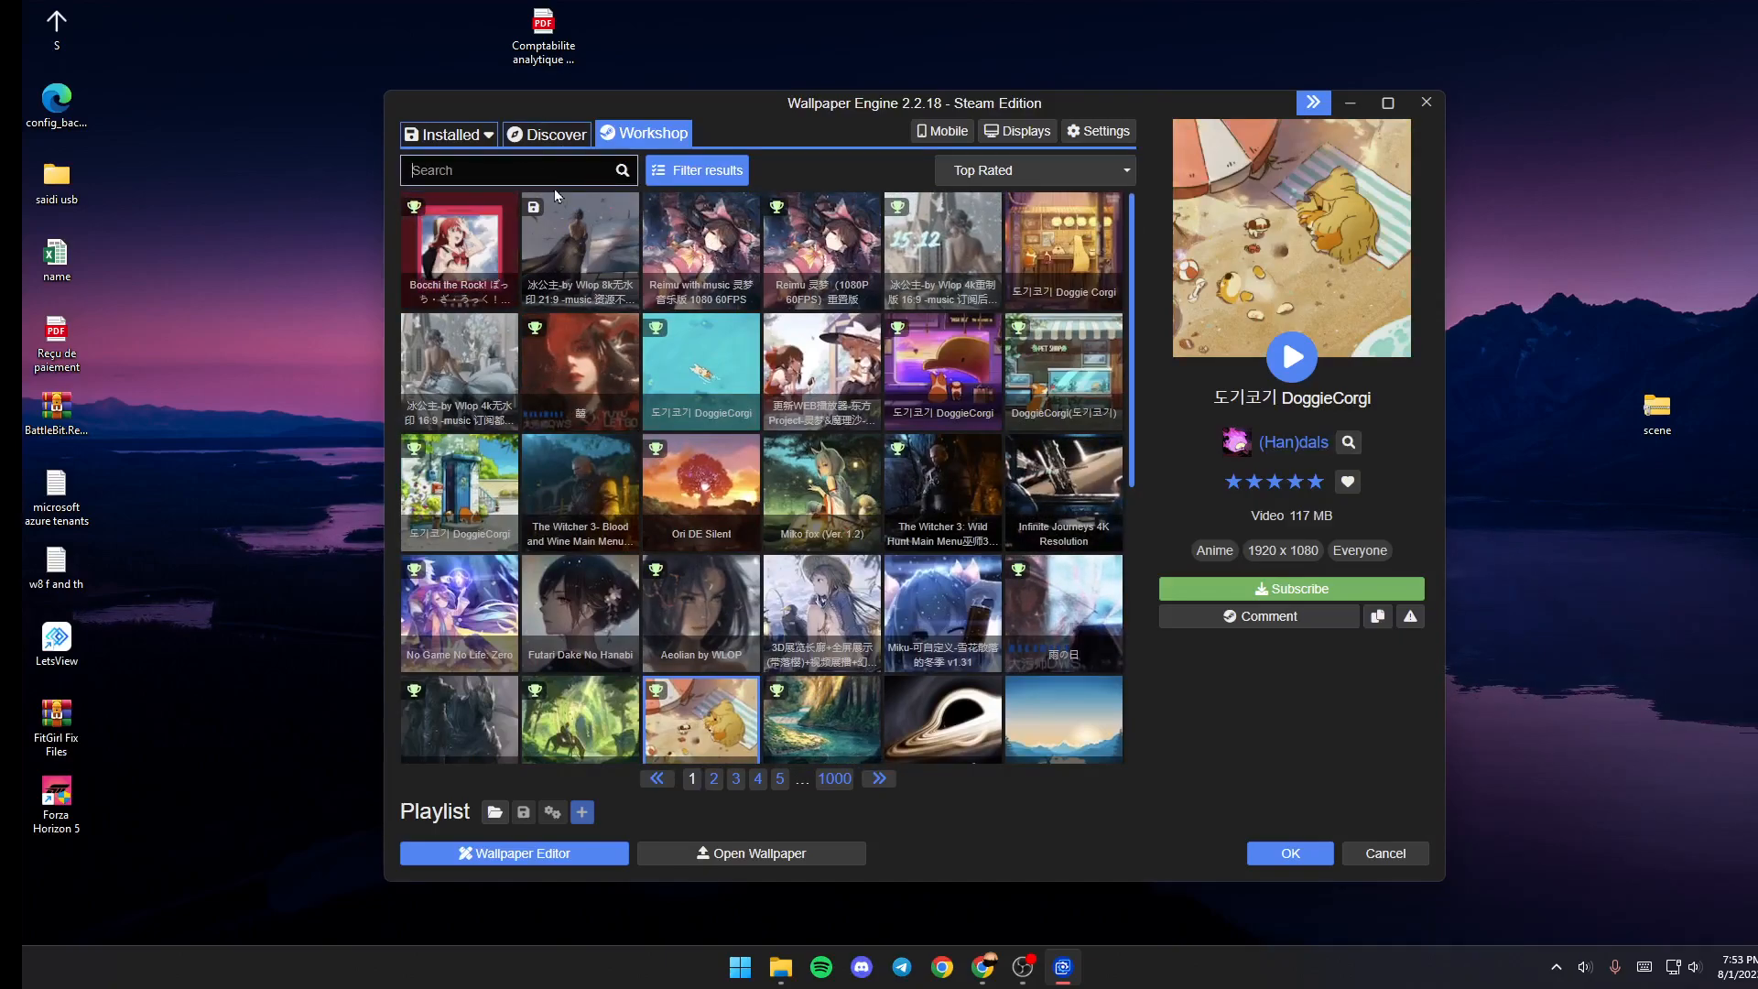
{"action": "type", "text": "anime"}
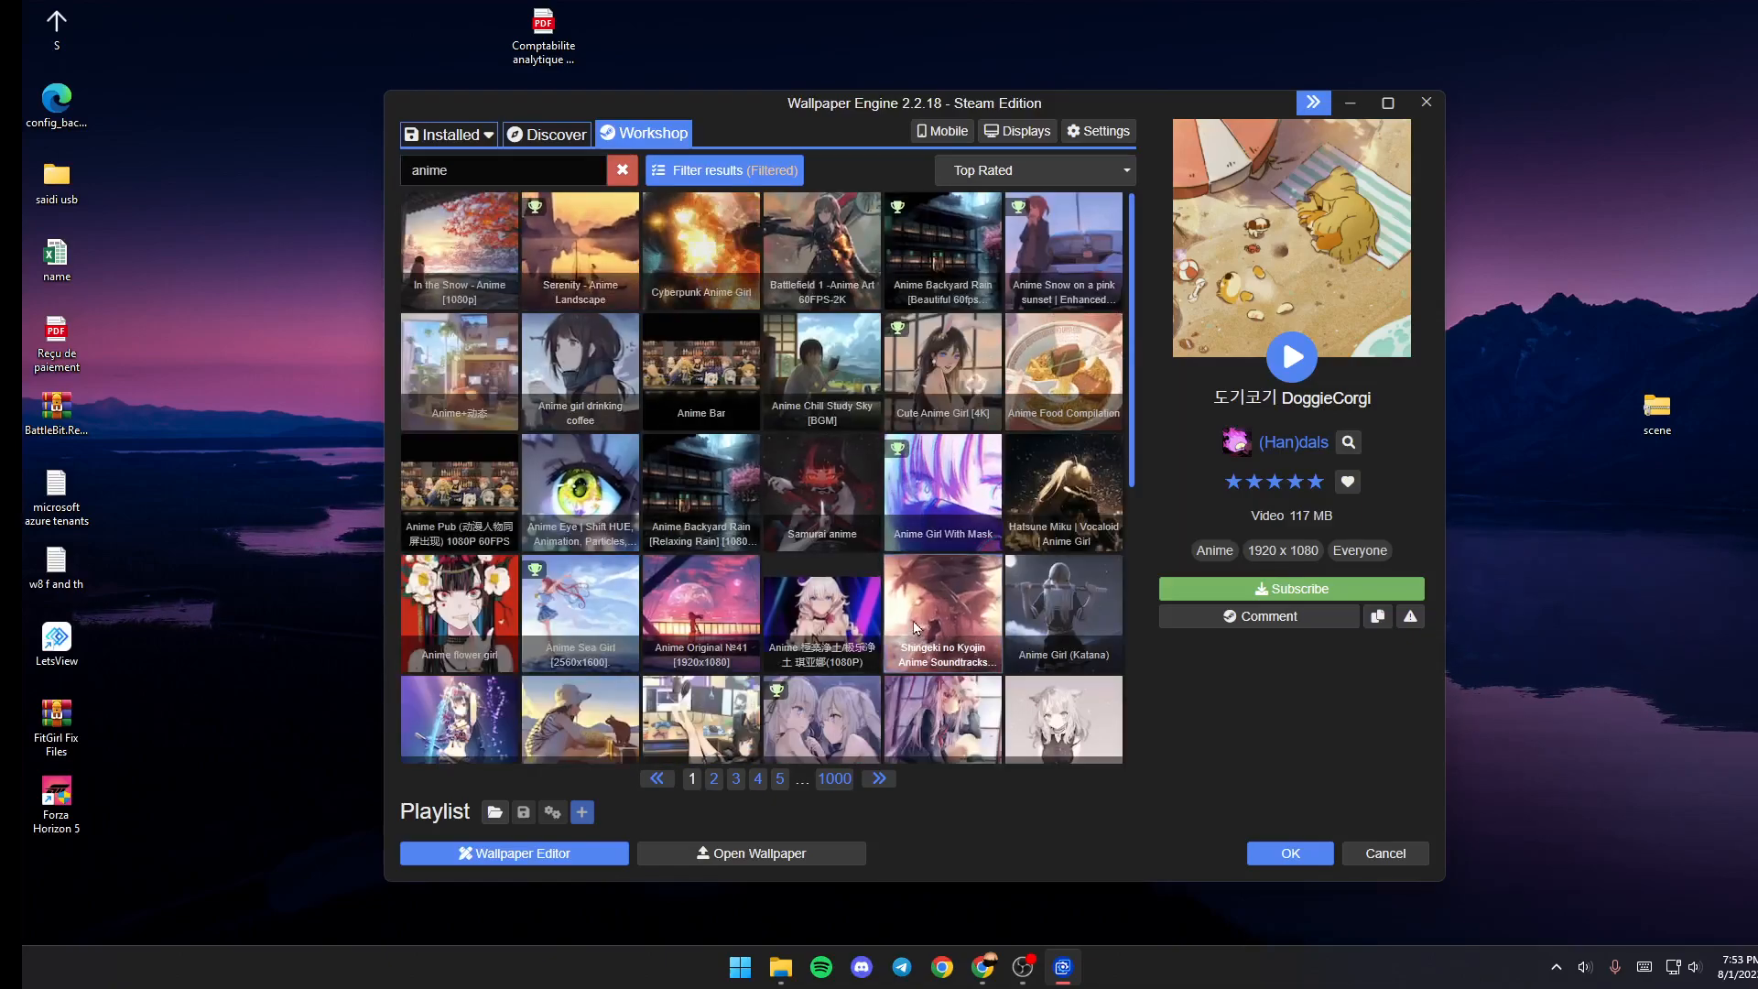
- Preview several anime results, ending on In the Snow - Anime [1080p]
{"action": "left_click", "coordinate": [1062, 249]}
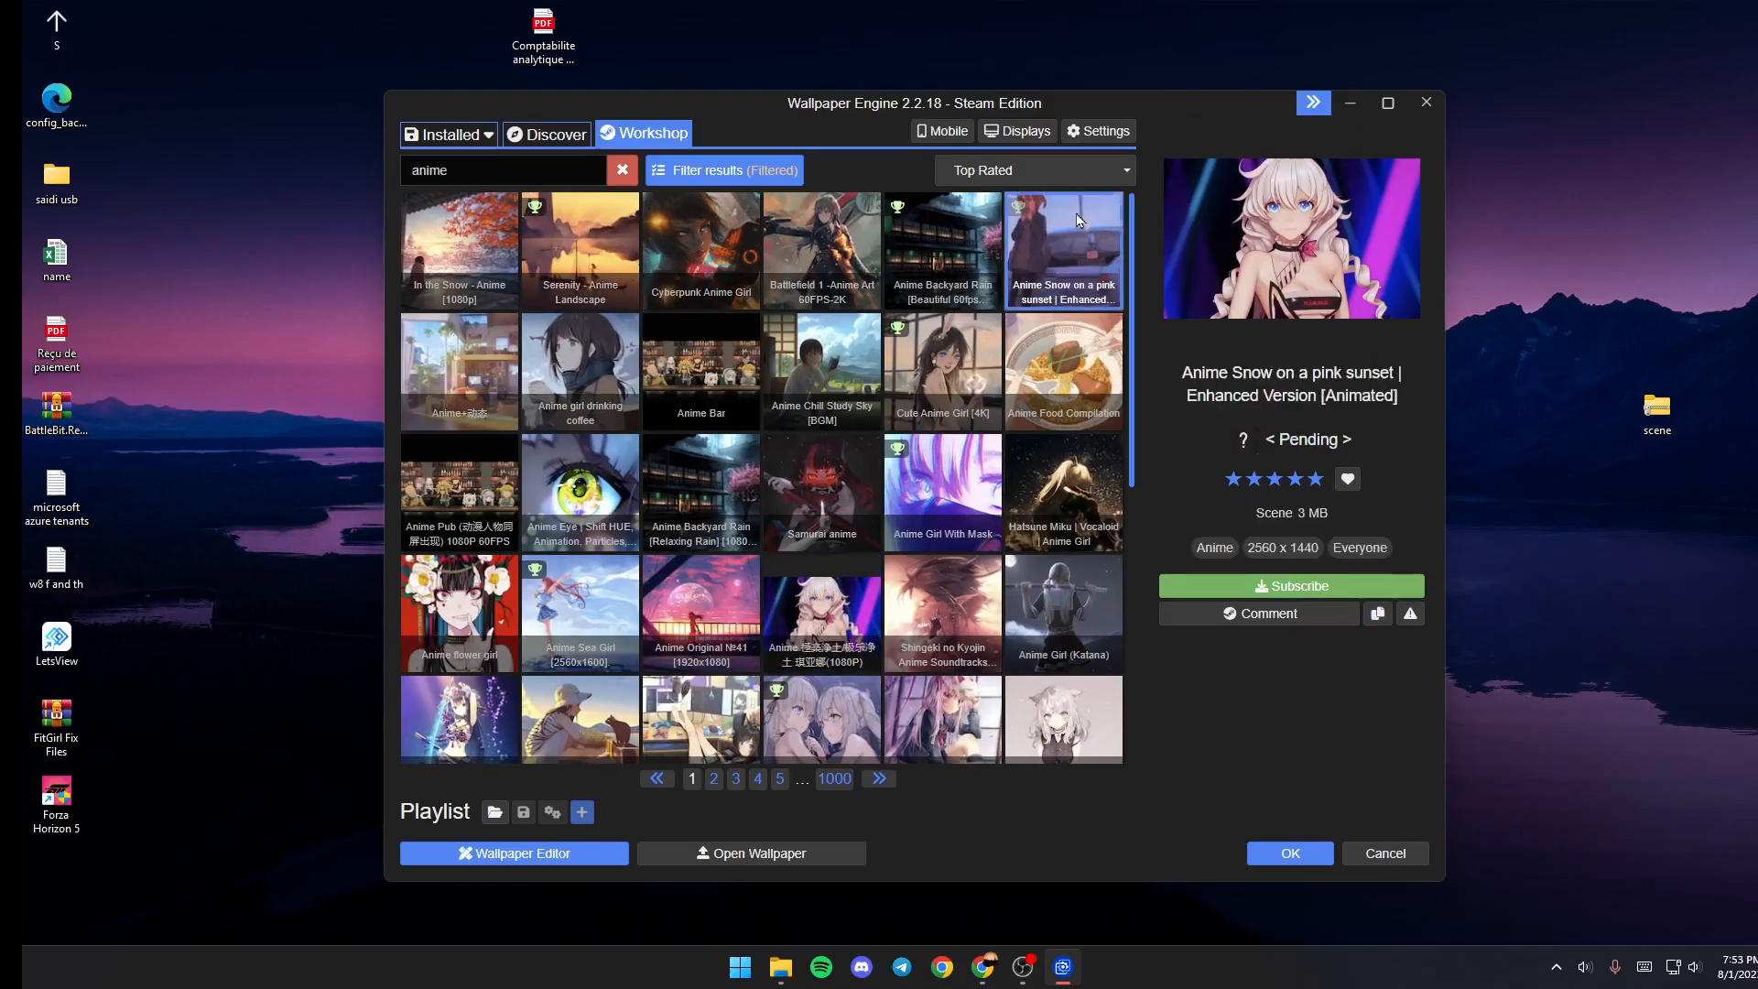
{"action": "left_click", "coordinate": [821, 372]}
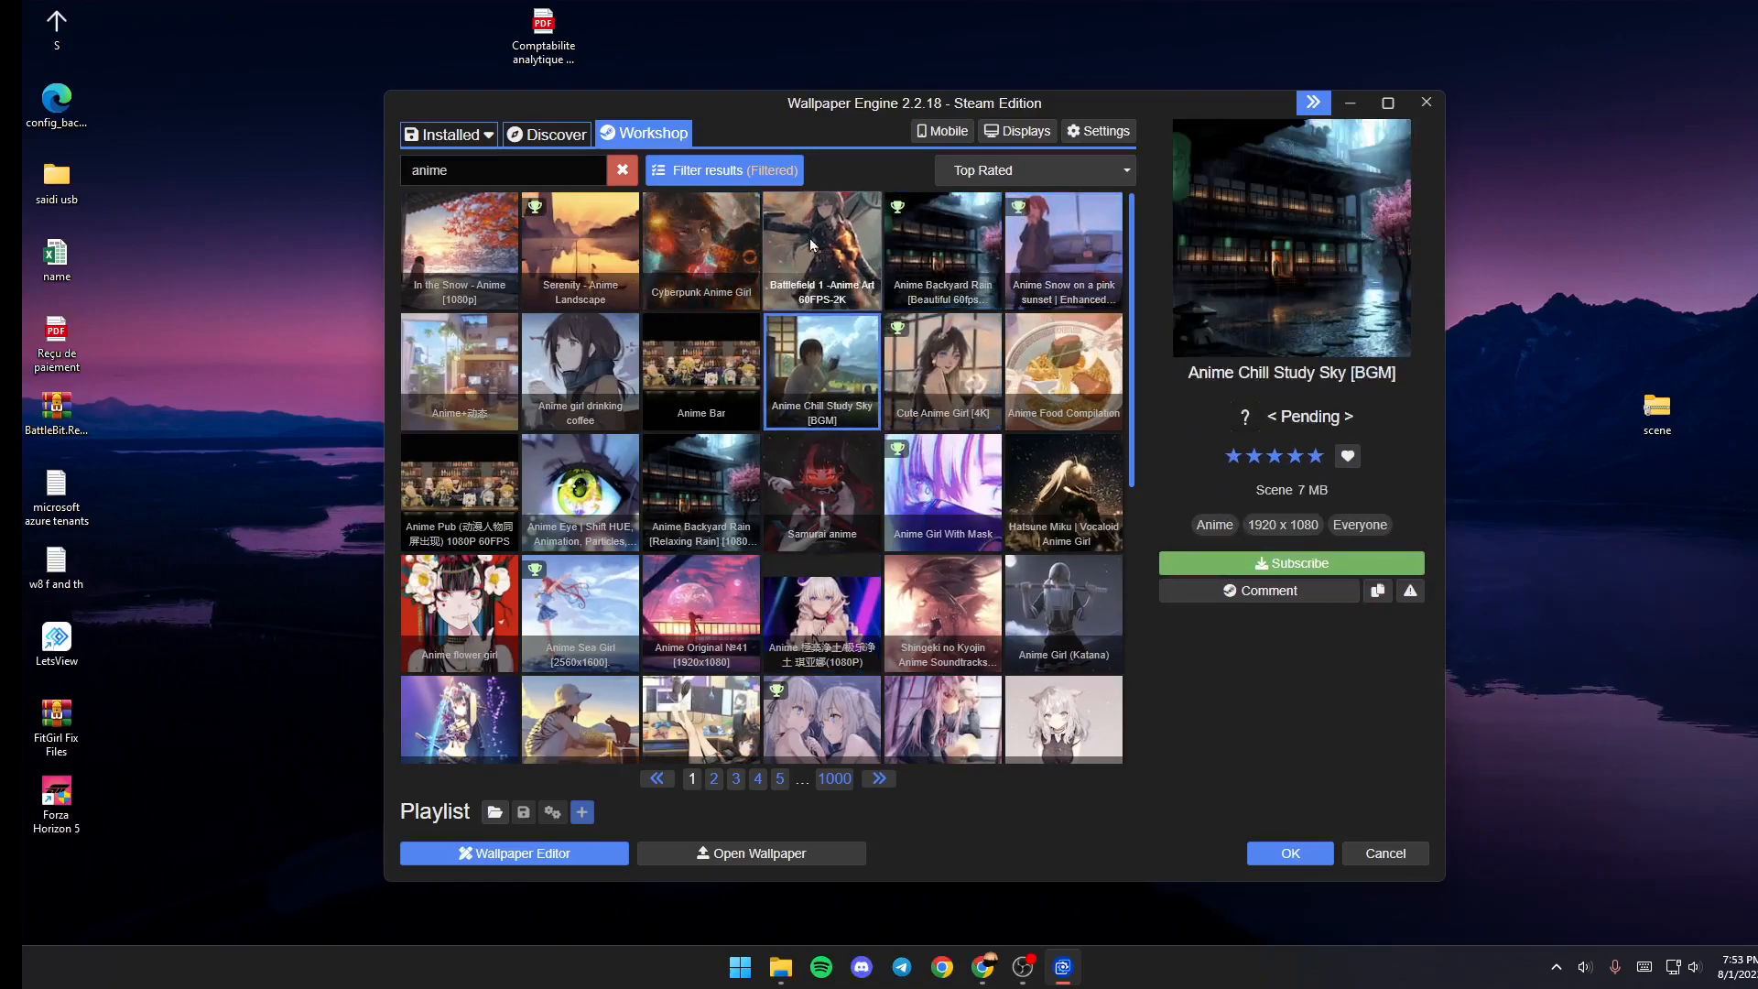
{"action": "left_click", "coordinate": [821, 251]}
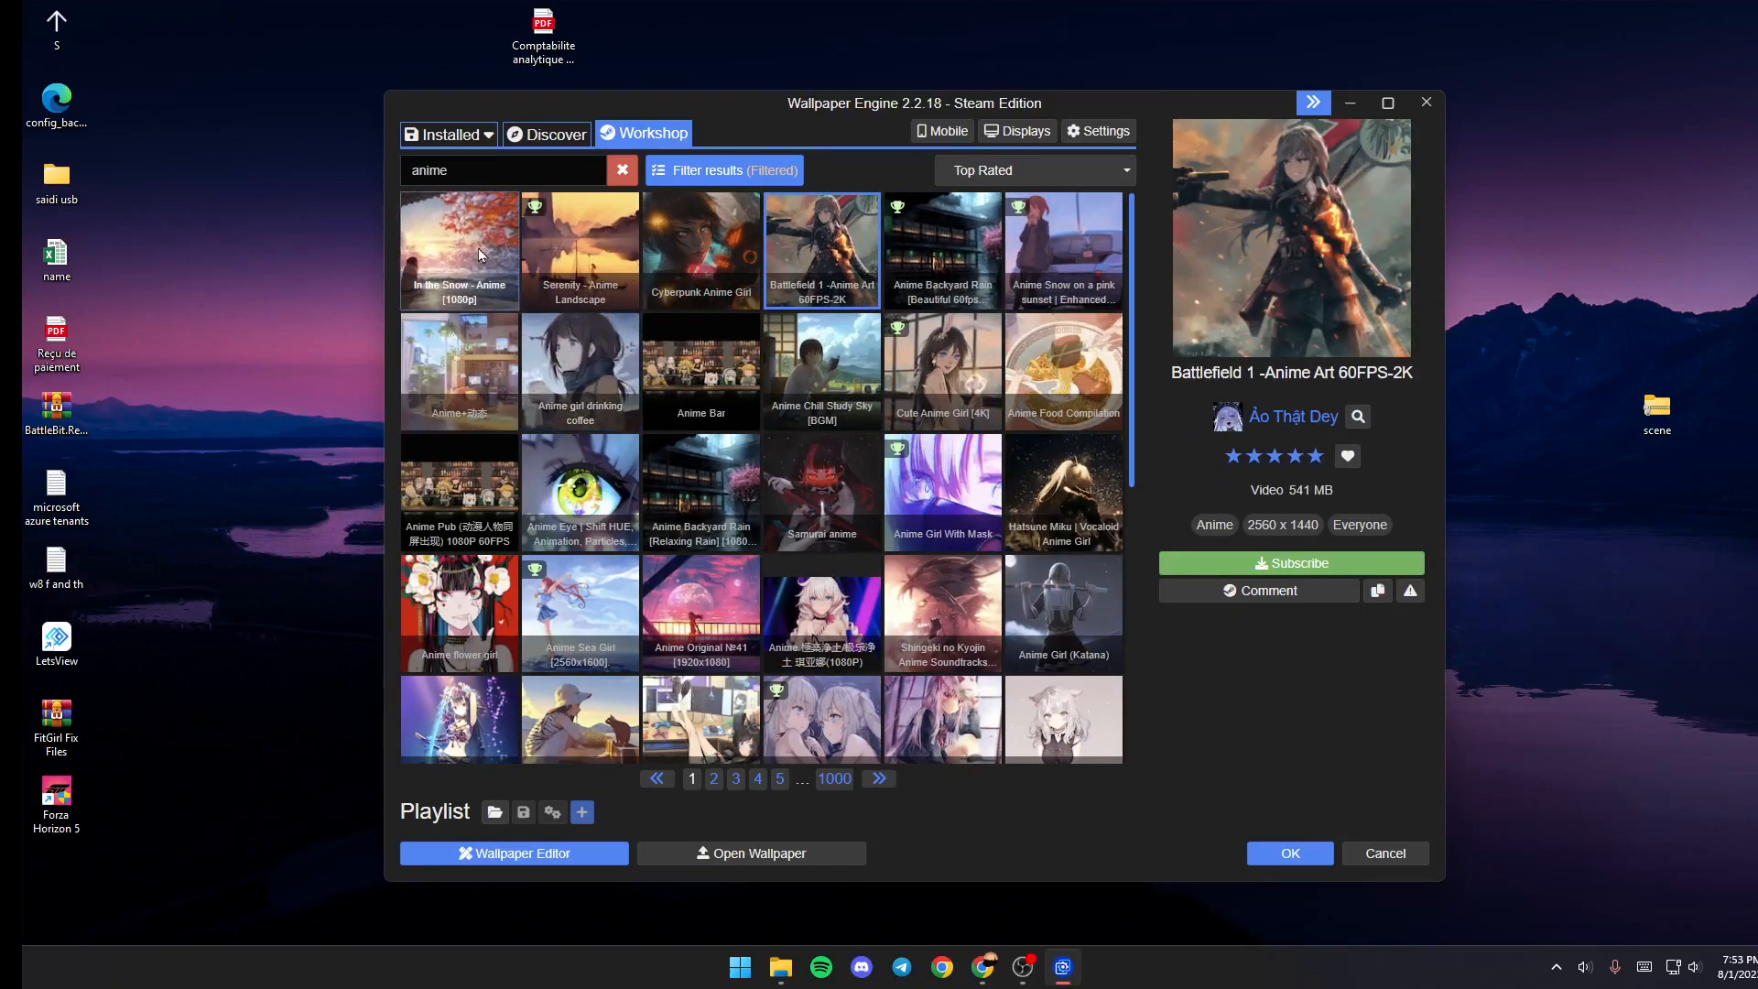
{"action": "left_click", "coordinate": [458, 250]}
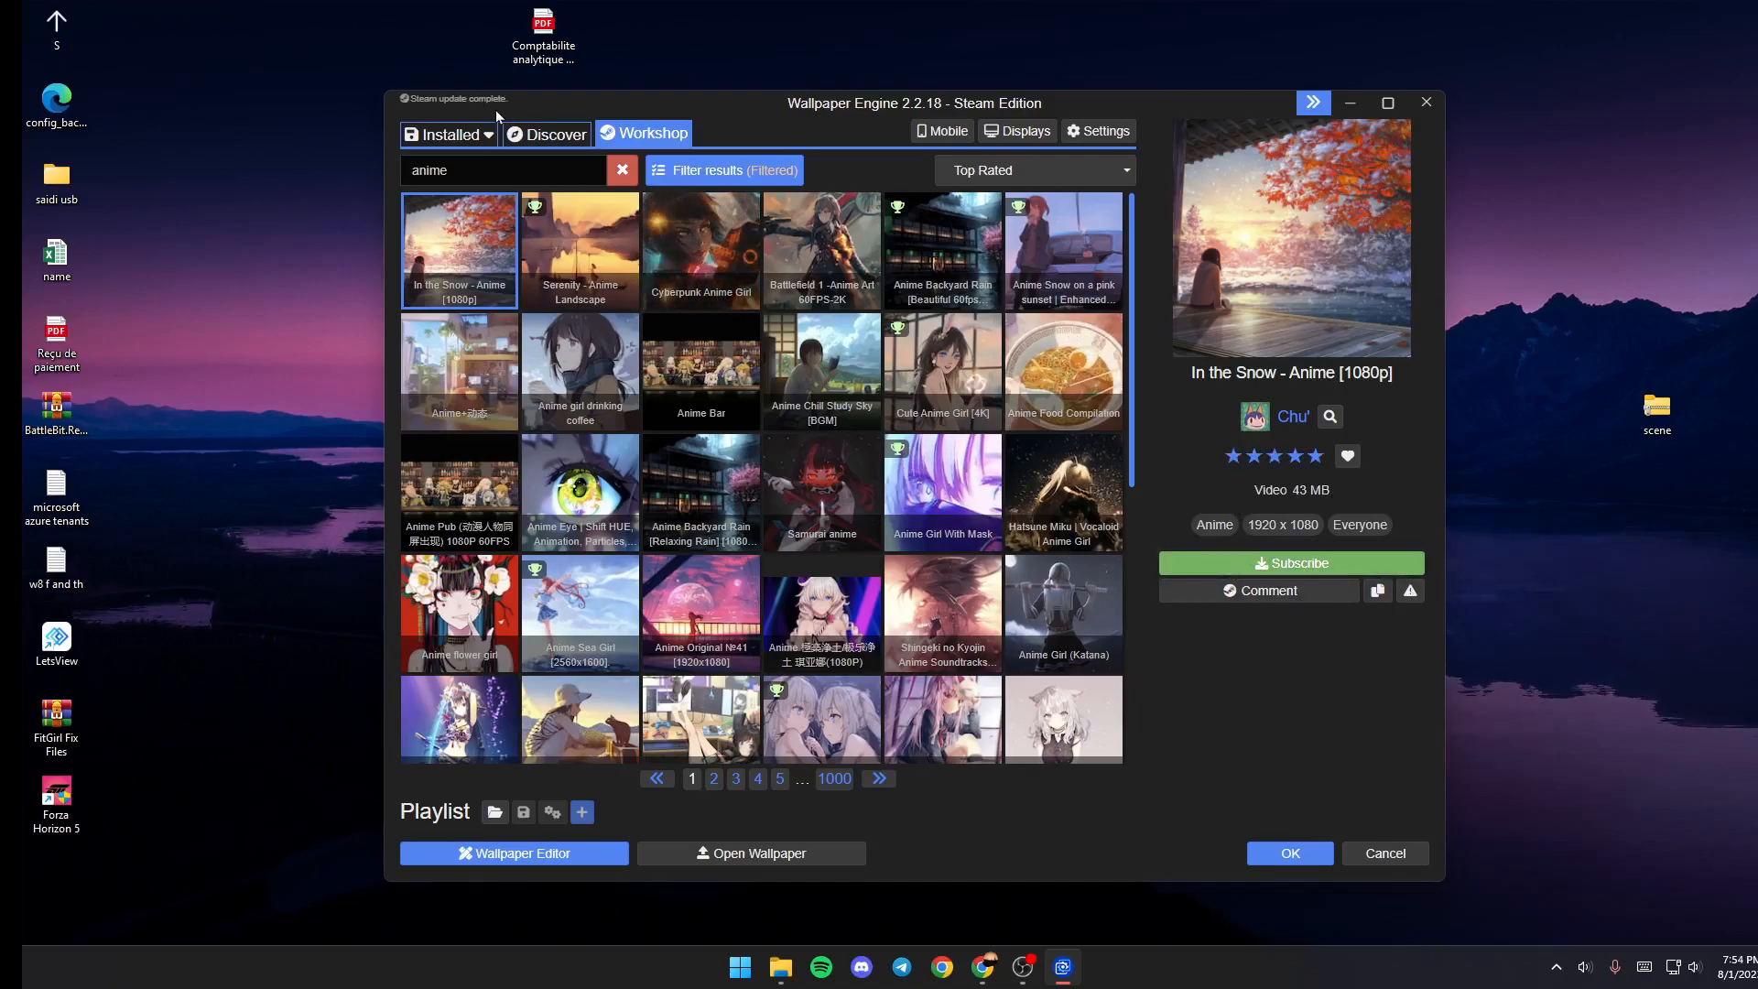
- Return to Installed and add Mountain Sunset with Lake to a playlist
{"action": "left_click", "coordinate": [443, 133]}
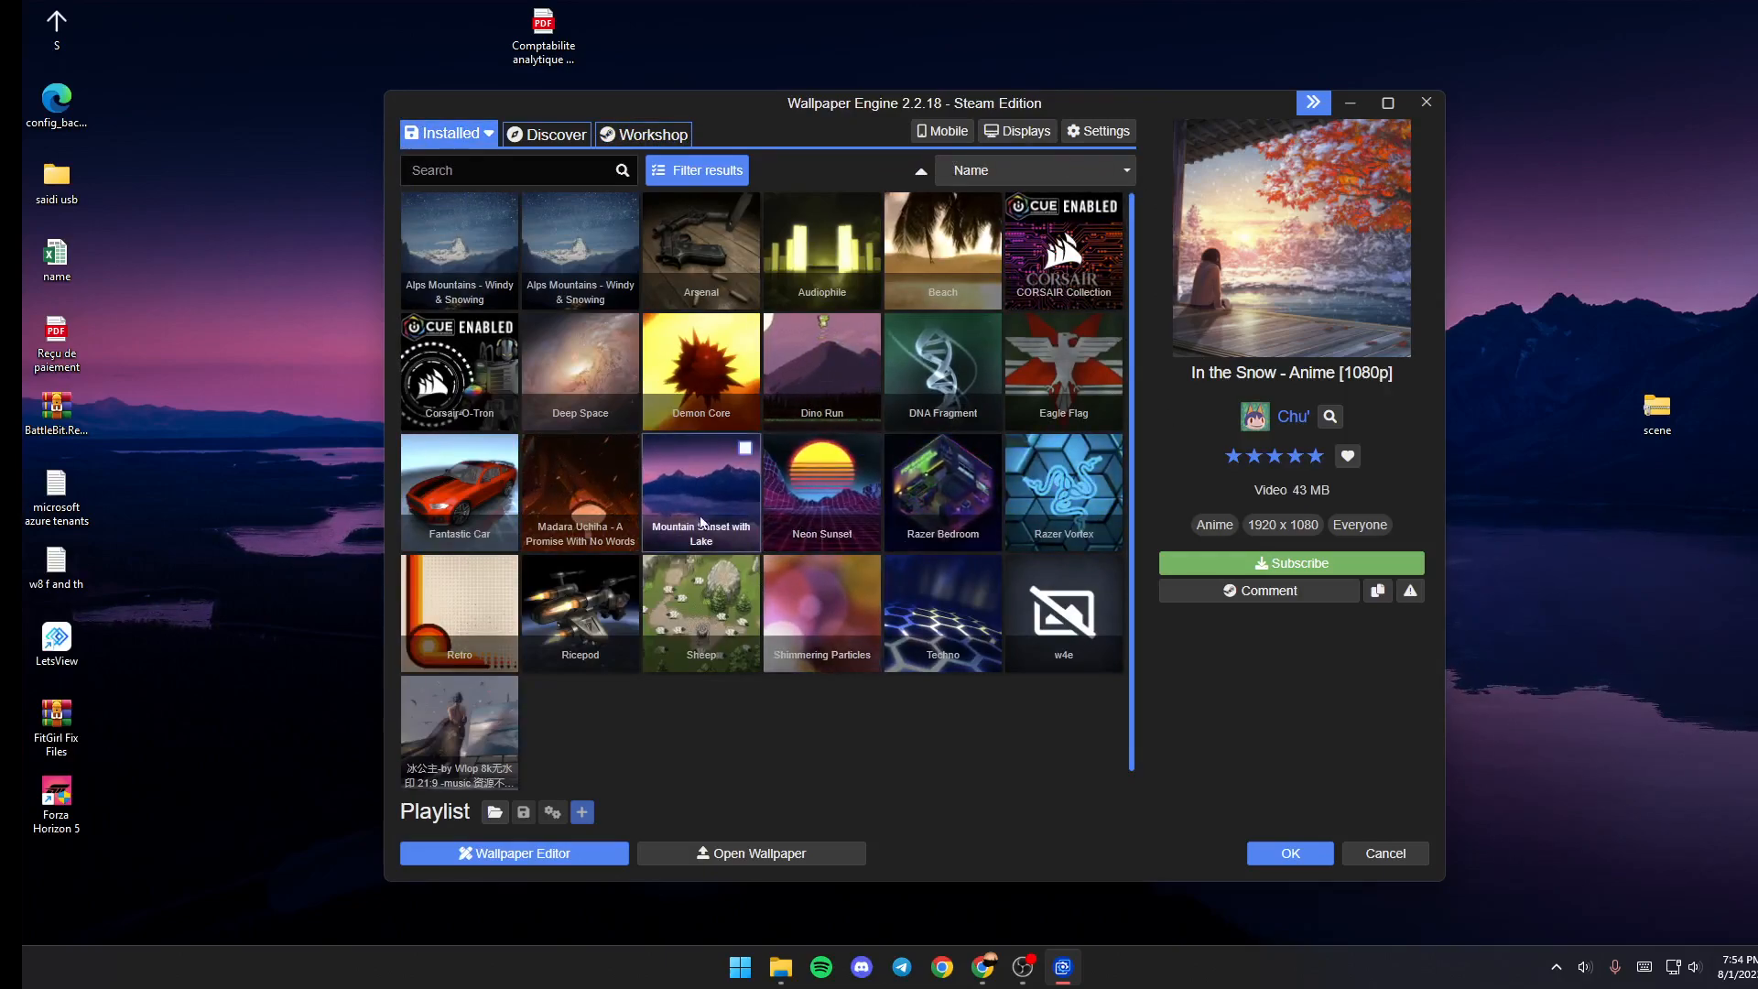
{"action": "left_click", "coordinate": [699, 493]}
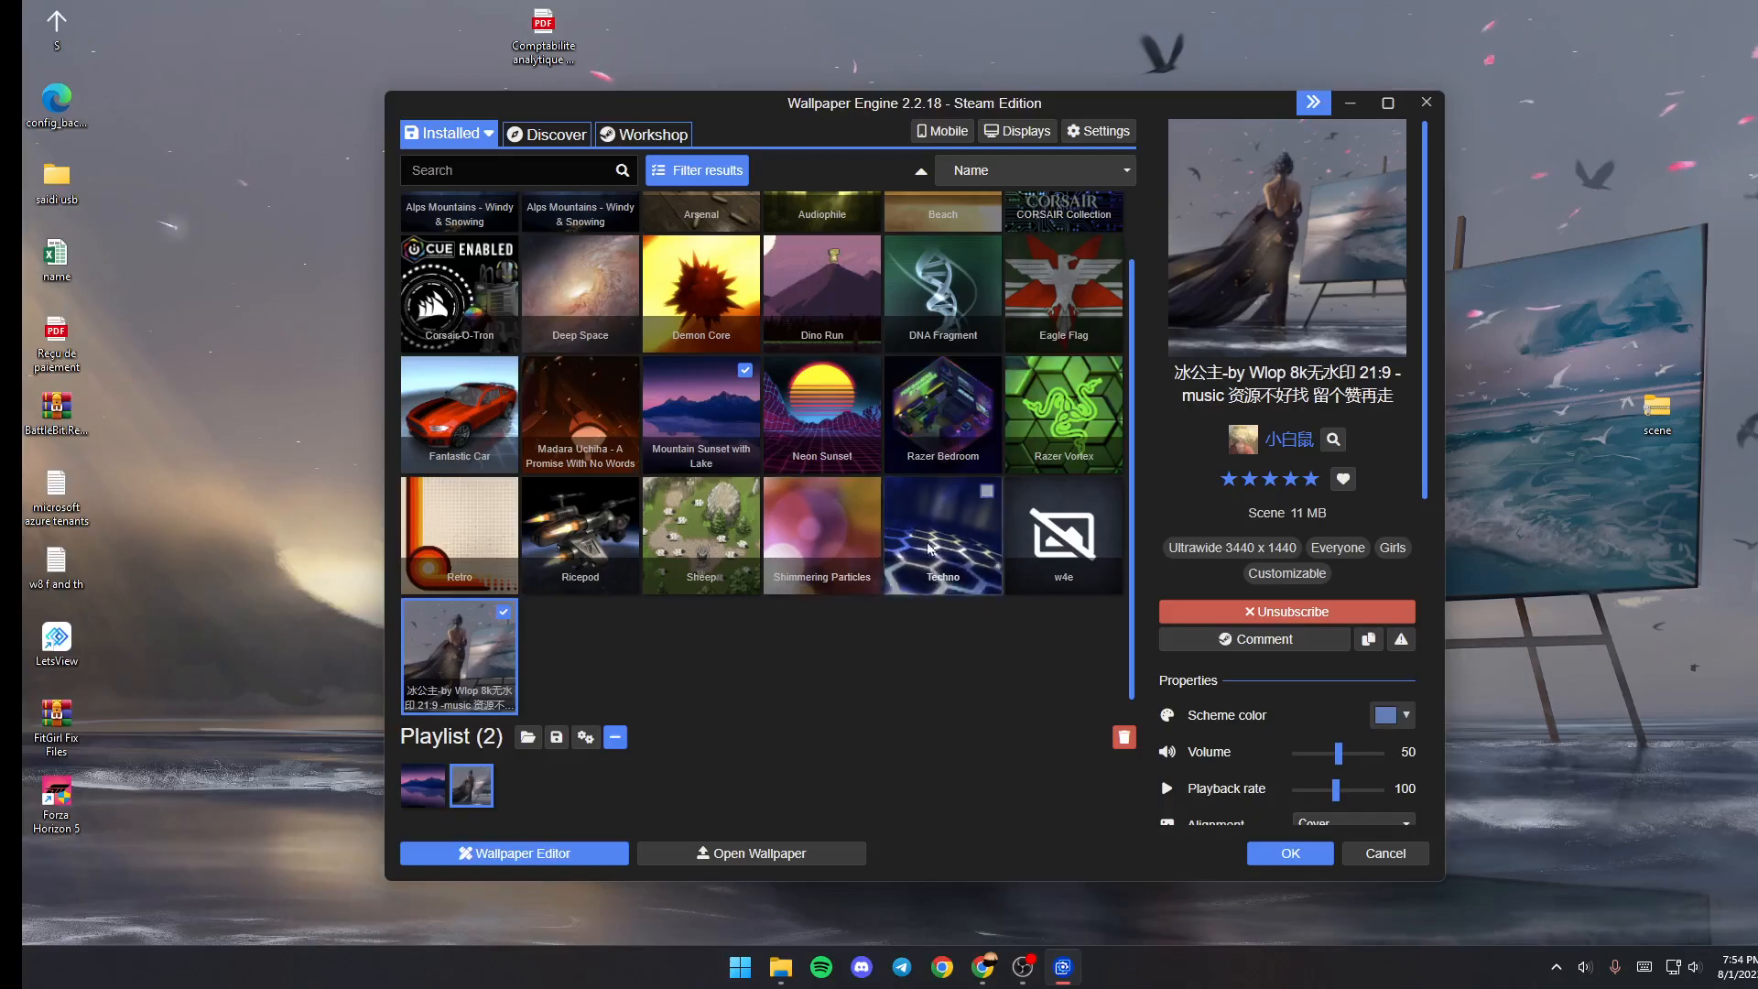
- Swap Mountain Sunset with Lake for Alps Mountains - Windy & Snowing and begin saving the playlist
{"action": "left_click", "coordinate": [458, 251]}
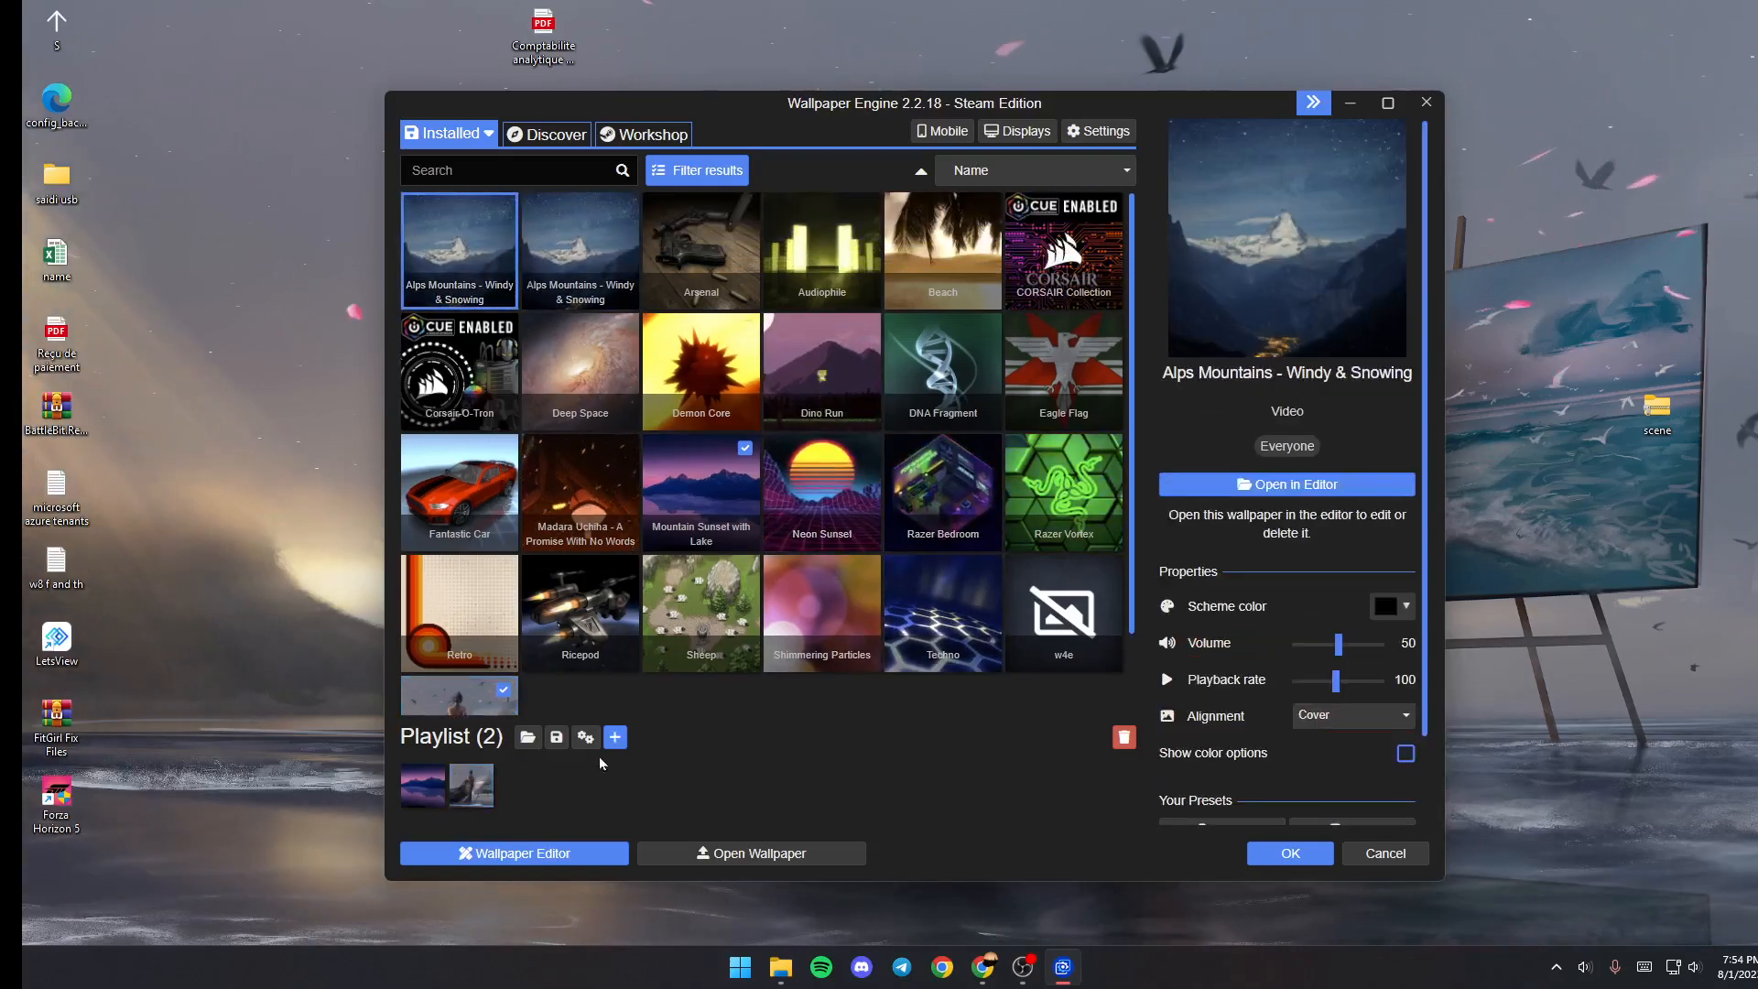
{"action": "left_click", "coordinate": [613, 736]}
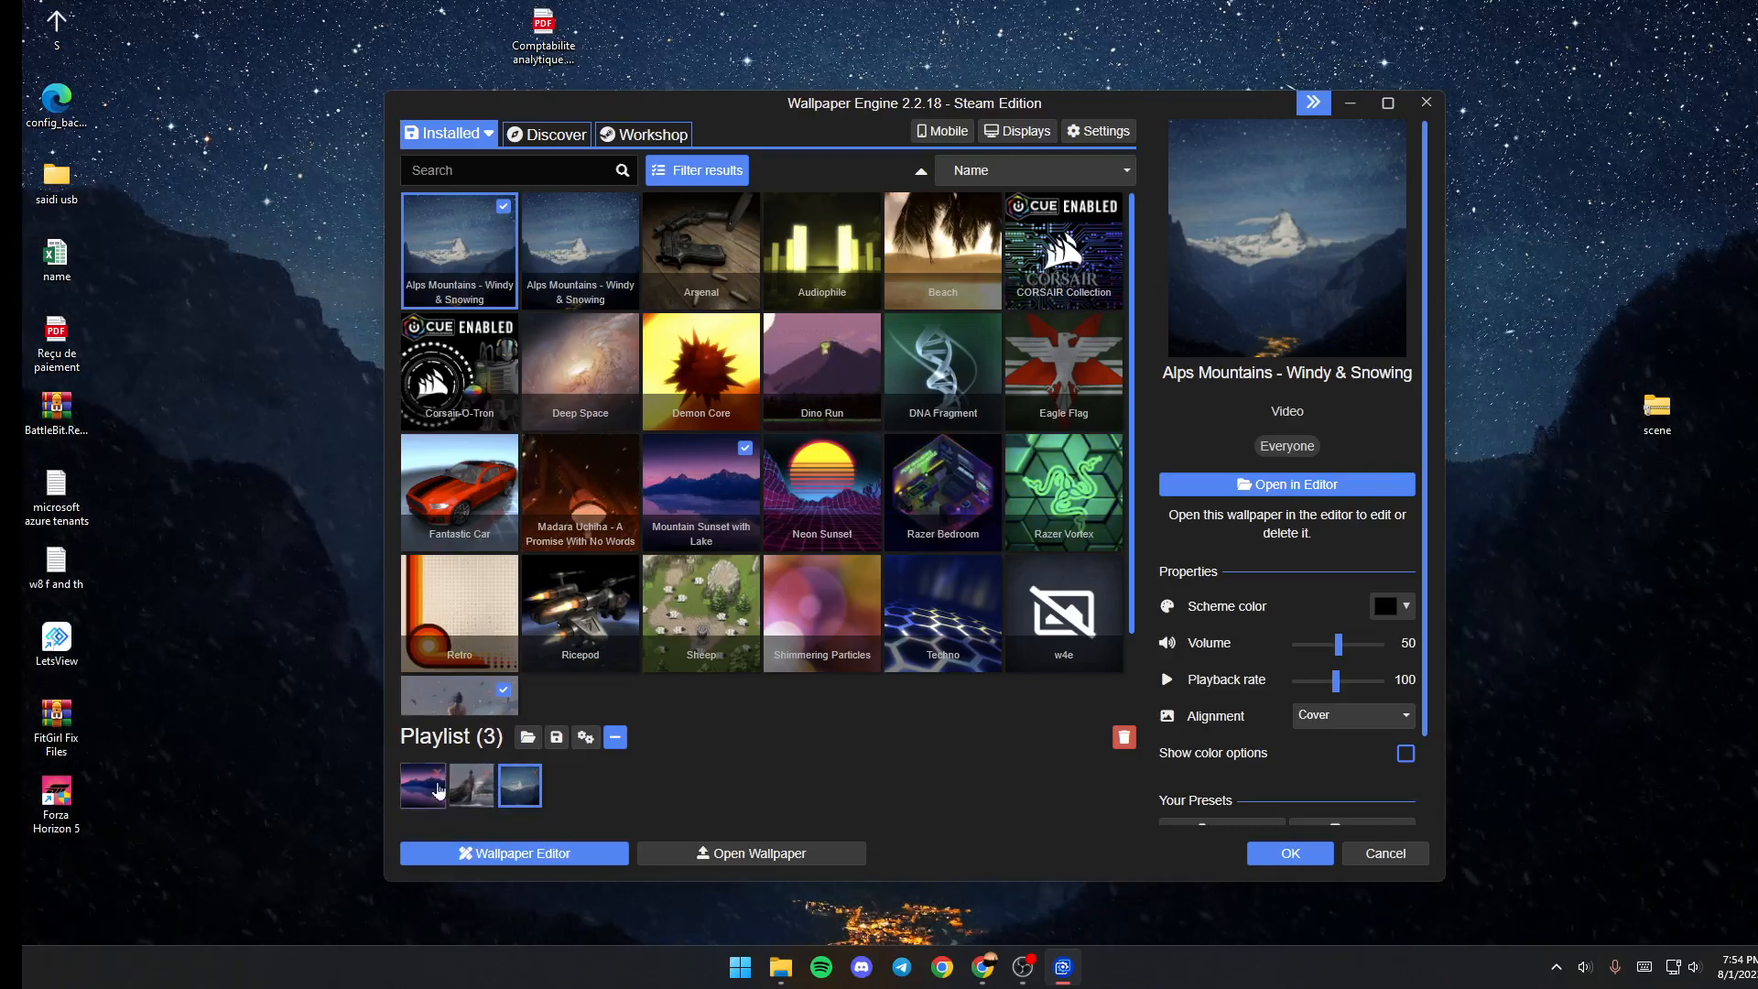
{"action": "left_click", "coordinate": [615, 736]}
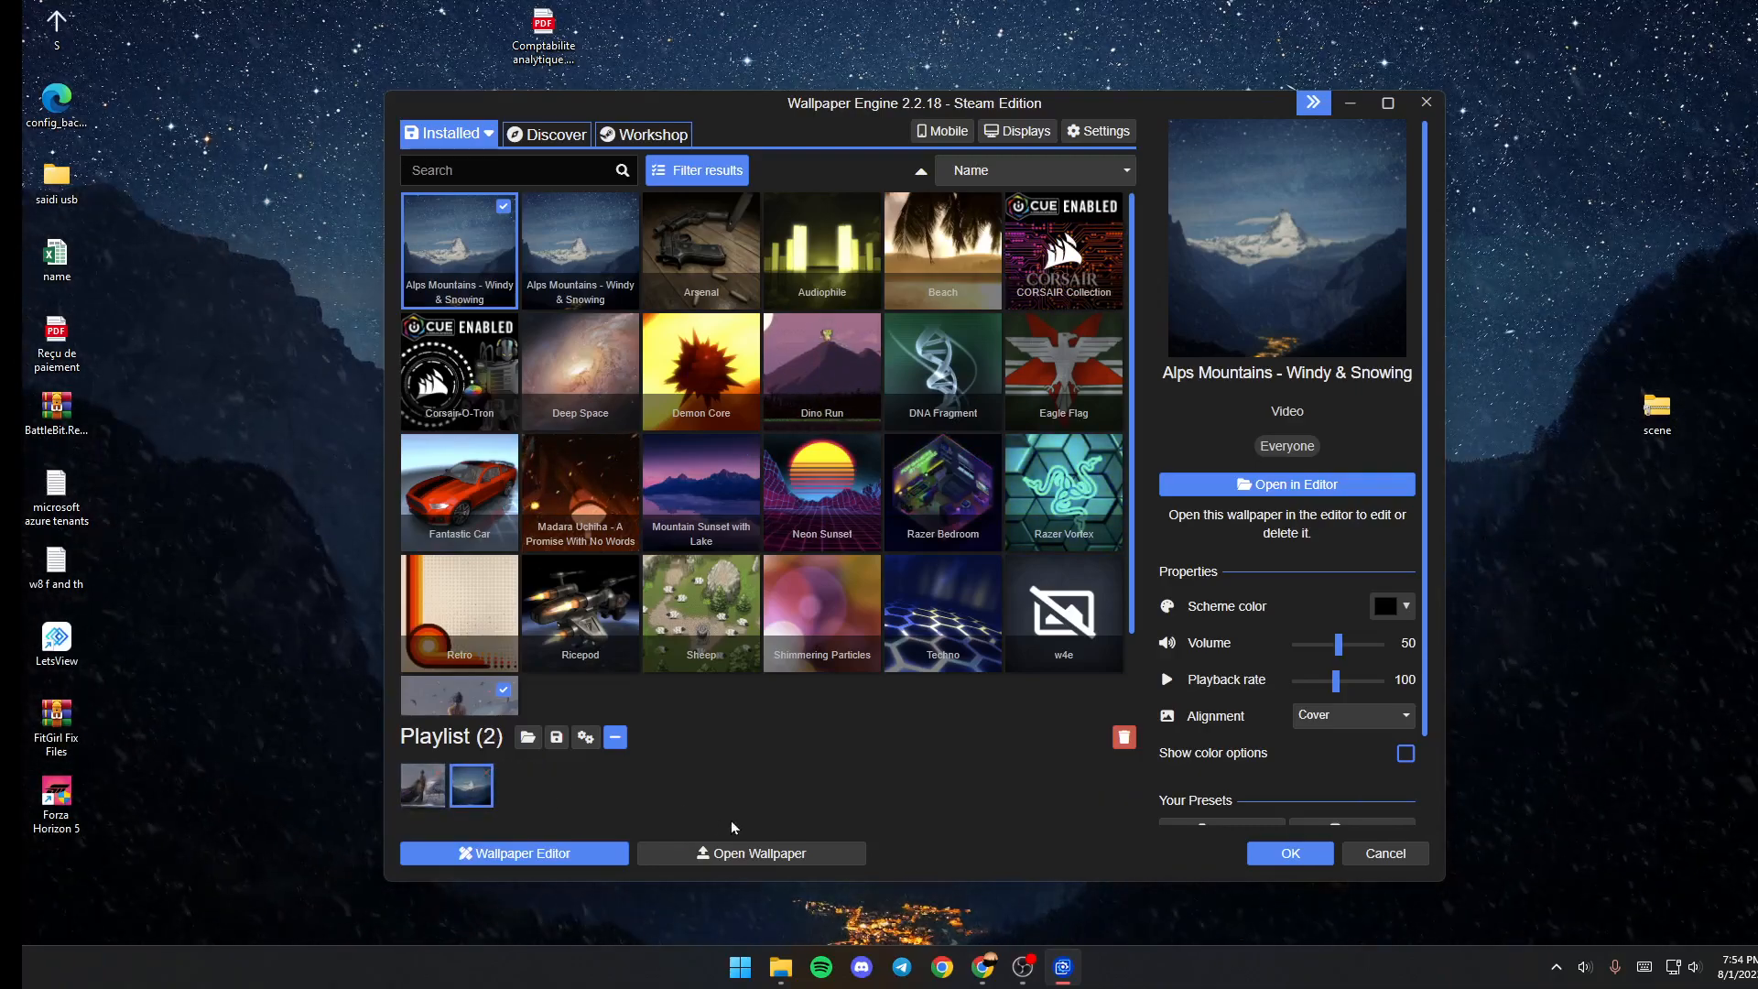
{"action": "left_click", "coordinate": [556, 736]}
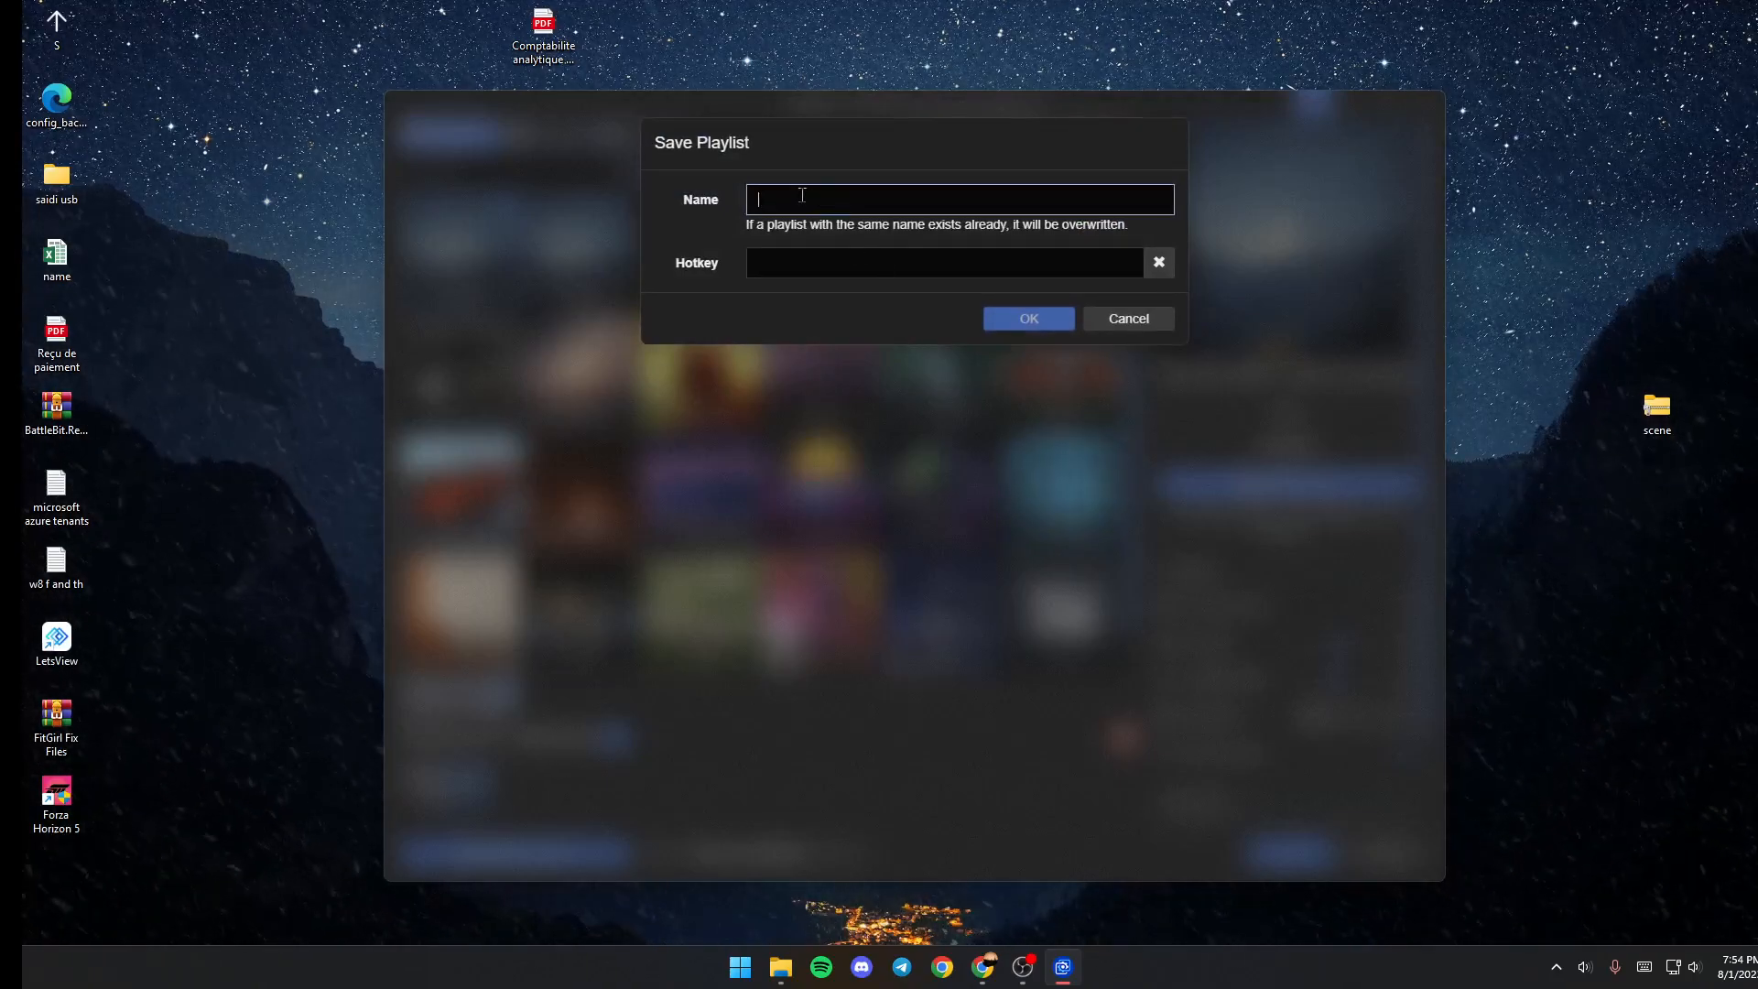
- Name the playlist 'fwdadaw' and start recording its hotkey
{"action": "type", "text": "fwdadaw"}
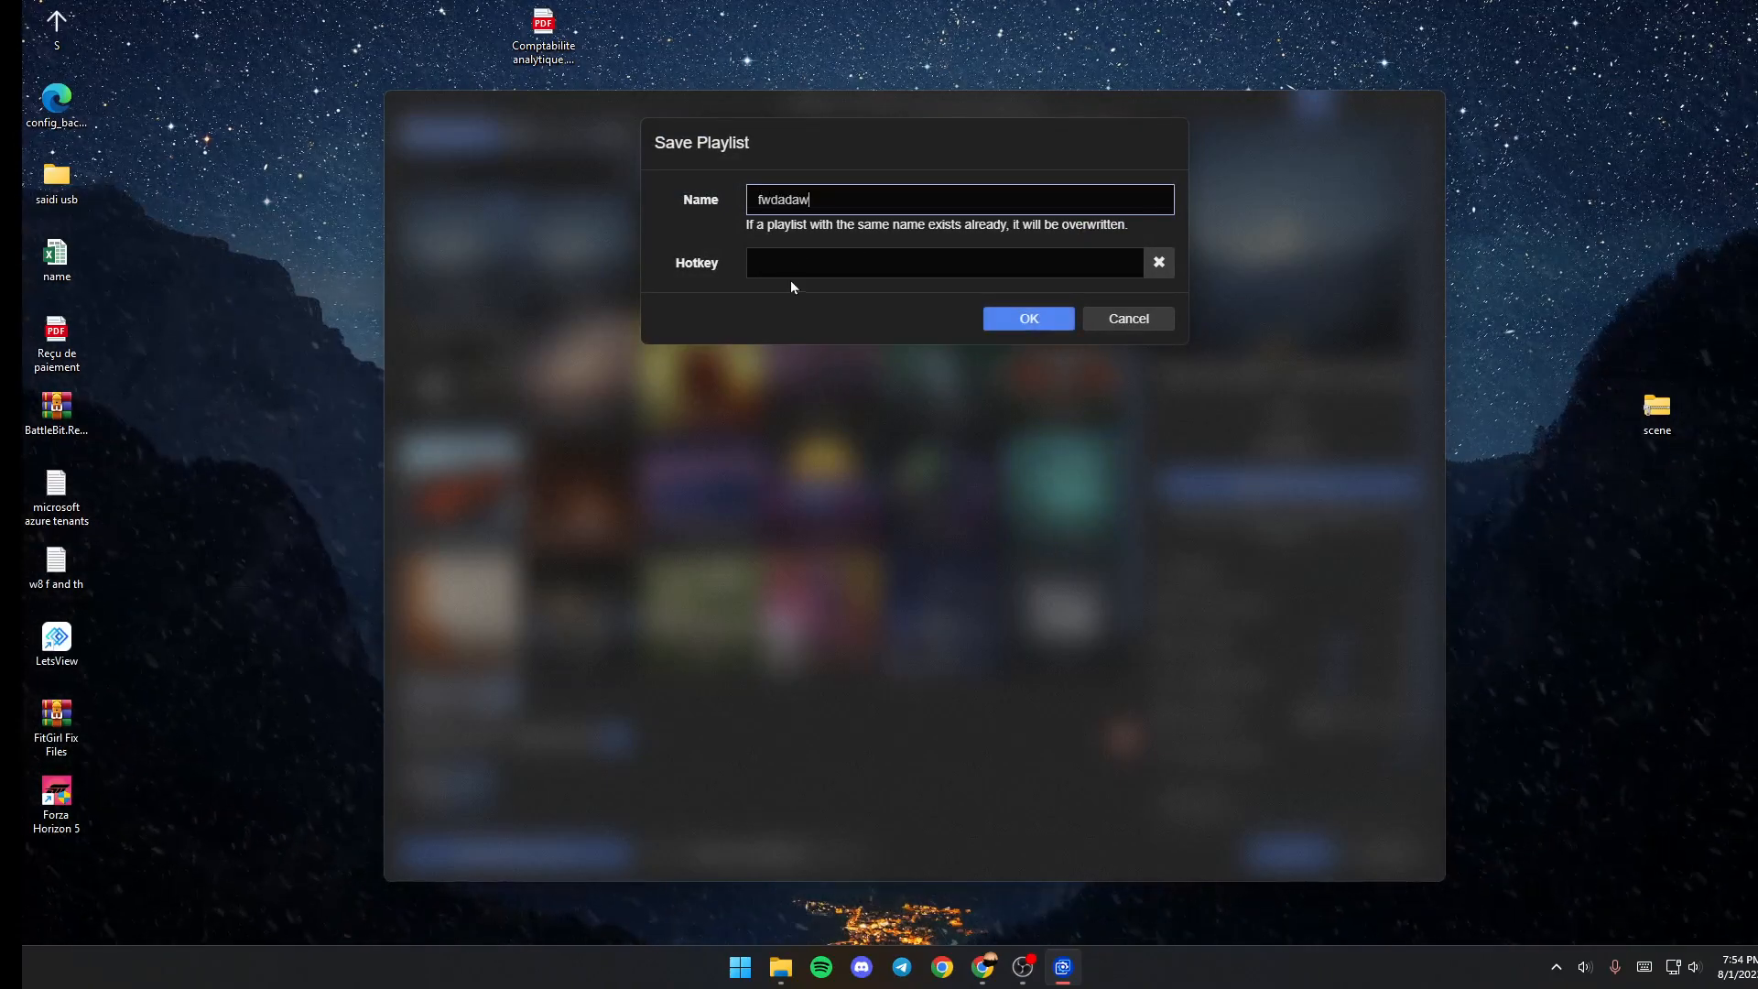
{"action": "left_click", "coordinate": [941, 262]}
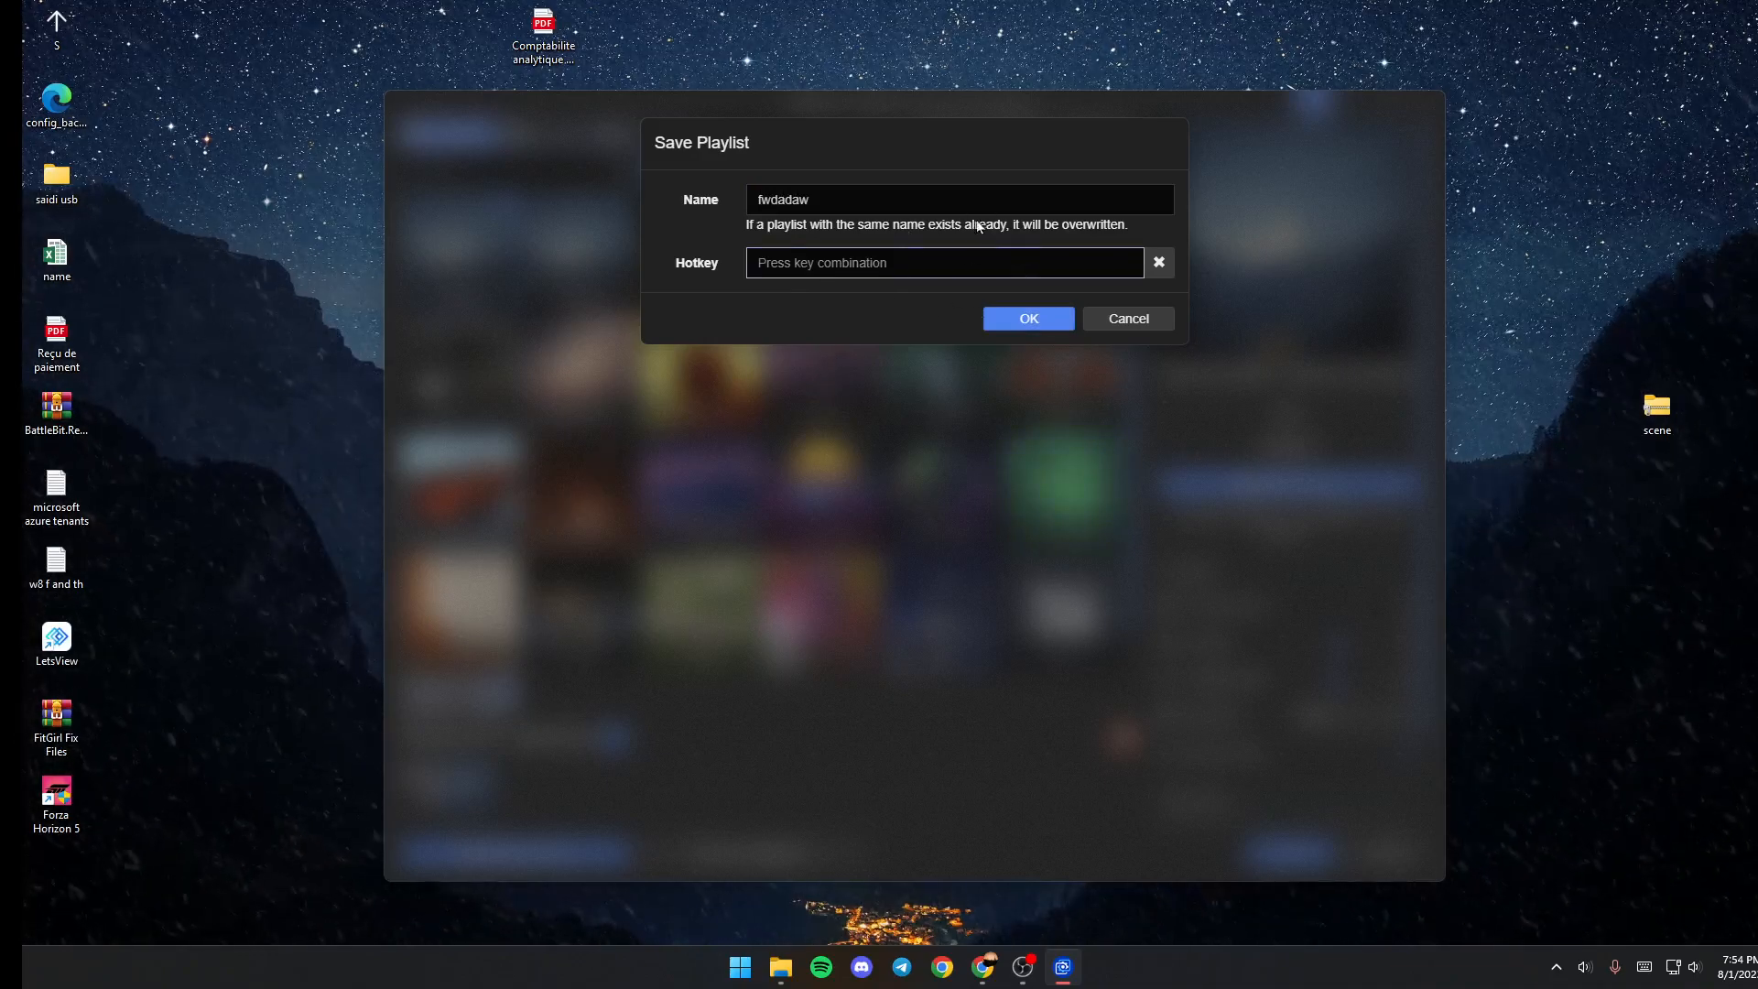